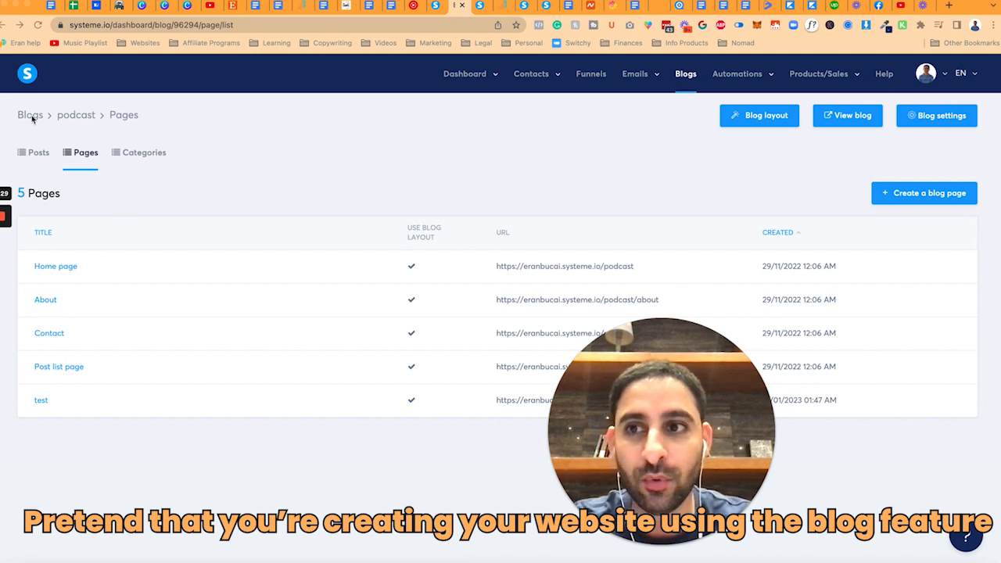
{"action": "mouse_move", "coordinate": [194, 346]}
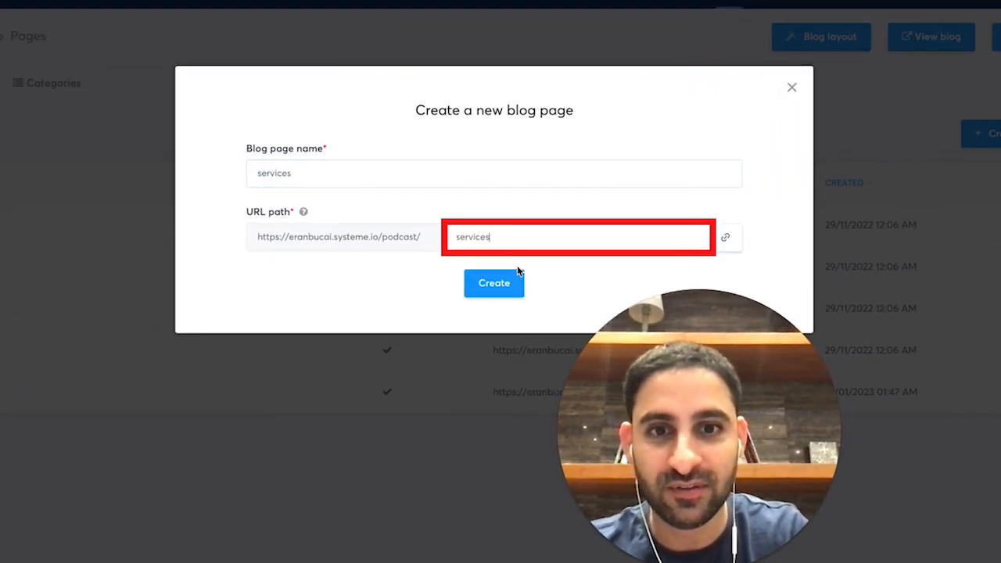
- Create the 'services' blog page and land in its empty editor
{"action": "left_click", "coordinate": [495, 283]}
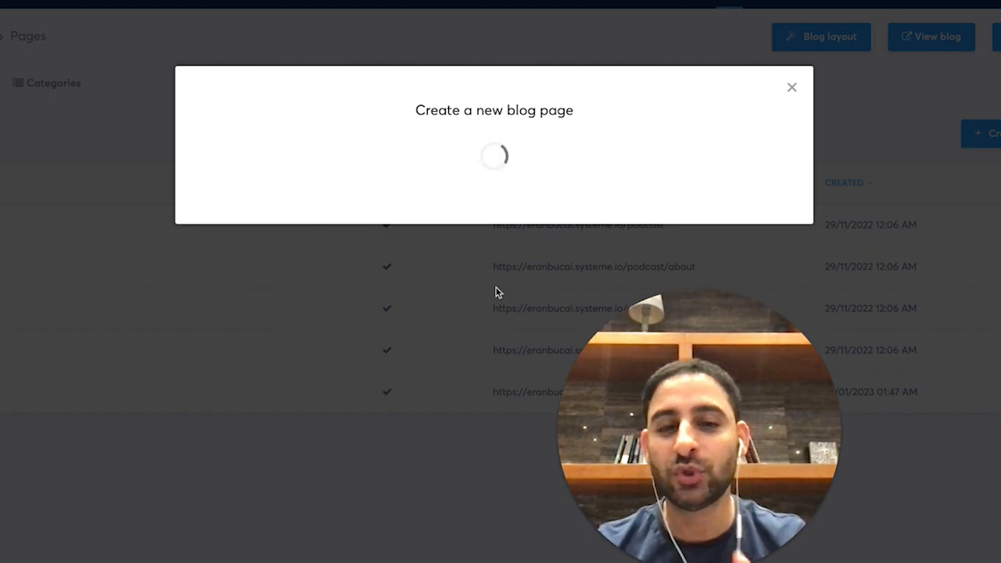
{"action": "left_click", "coordinate": [792, 87]}
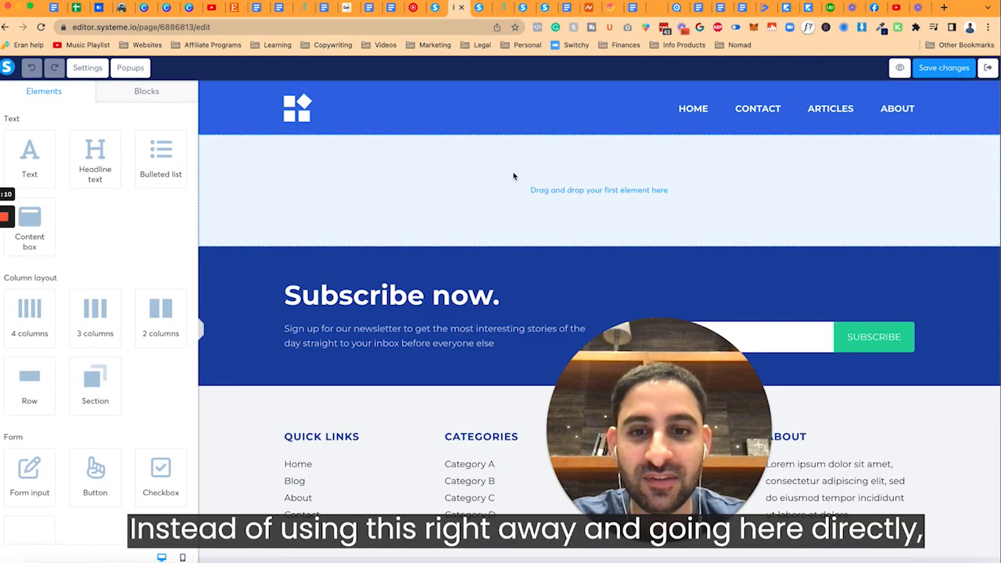
{"action": "mouse_move", "coordinate": [243, 203]}
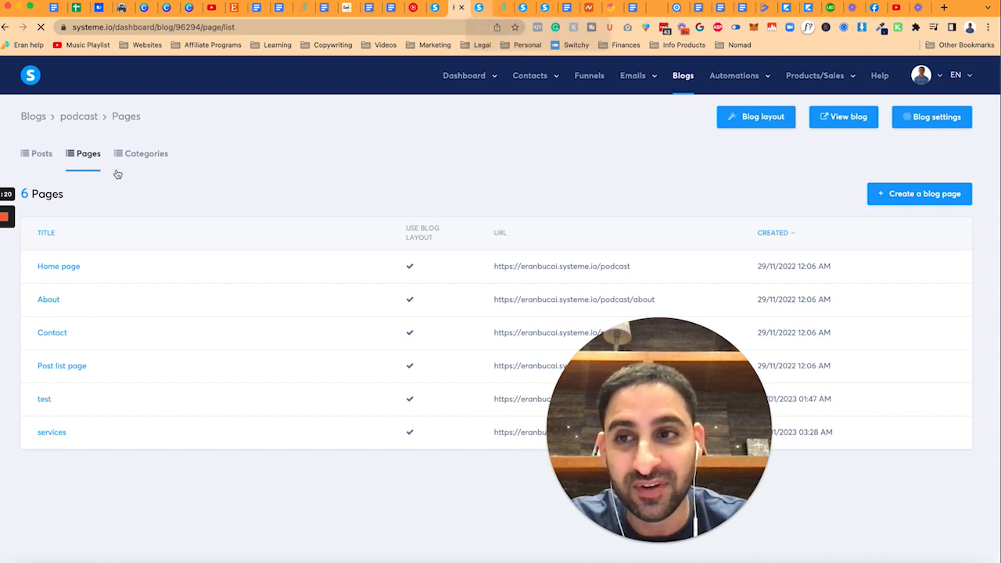
{"action": "mouse_move", "coordinate": [567, 92]}
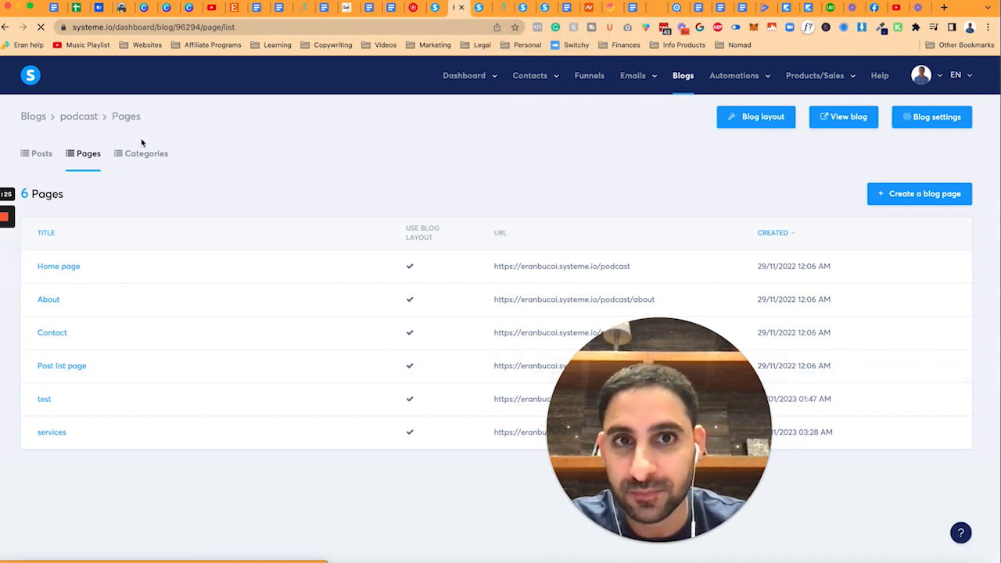
- Add a sales-page step named 'draft' to the Landing Page in a day funnel
{"action": "left_click", "coordinate": [589, 75]}
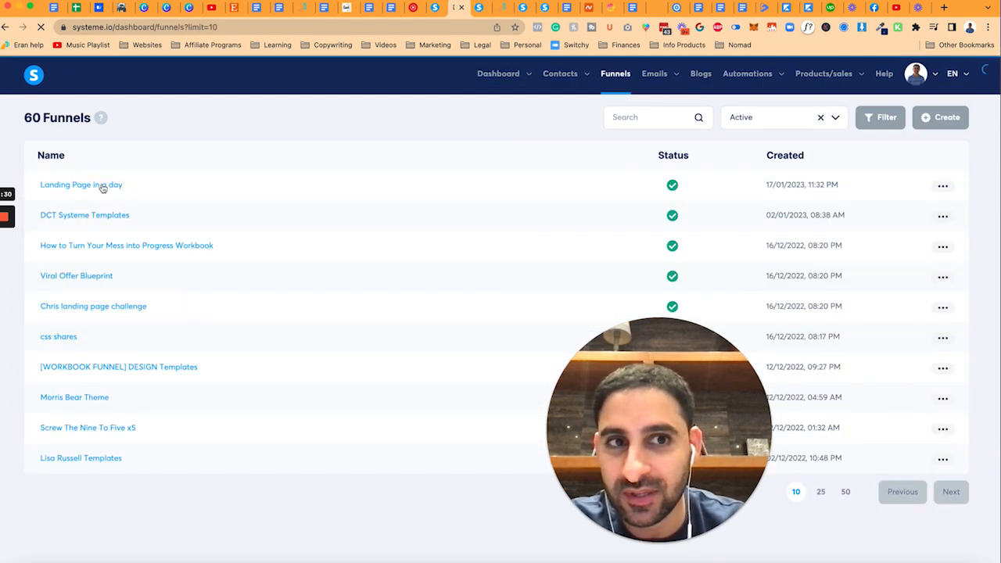
{"action": "left_click", "coordinate": [82, 185]}
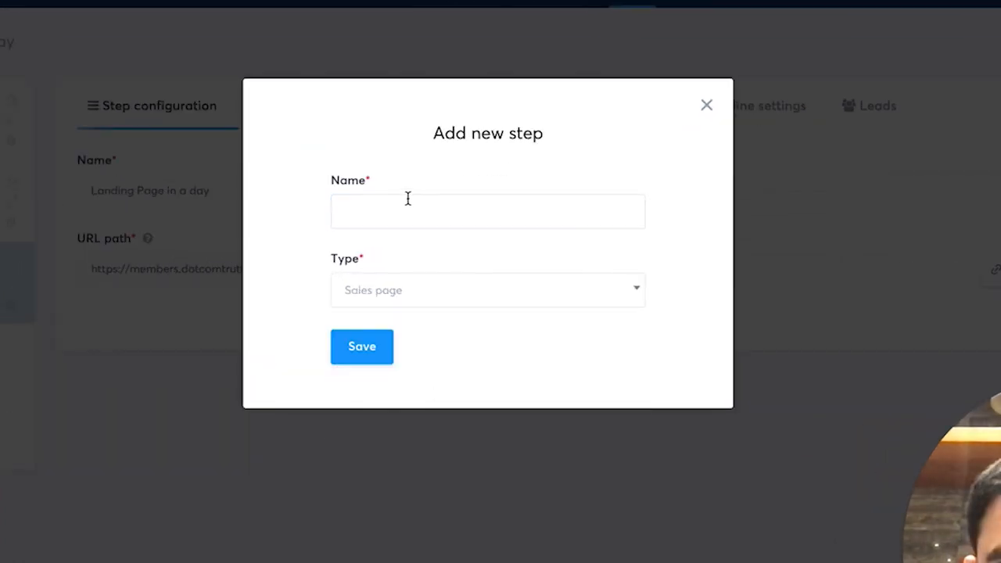
{"action": "left_click", "coordinate": [362, 347]}
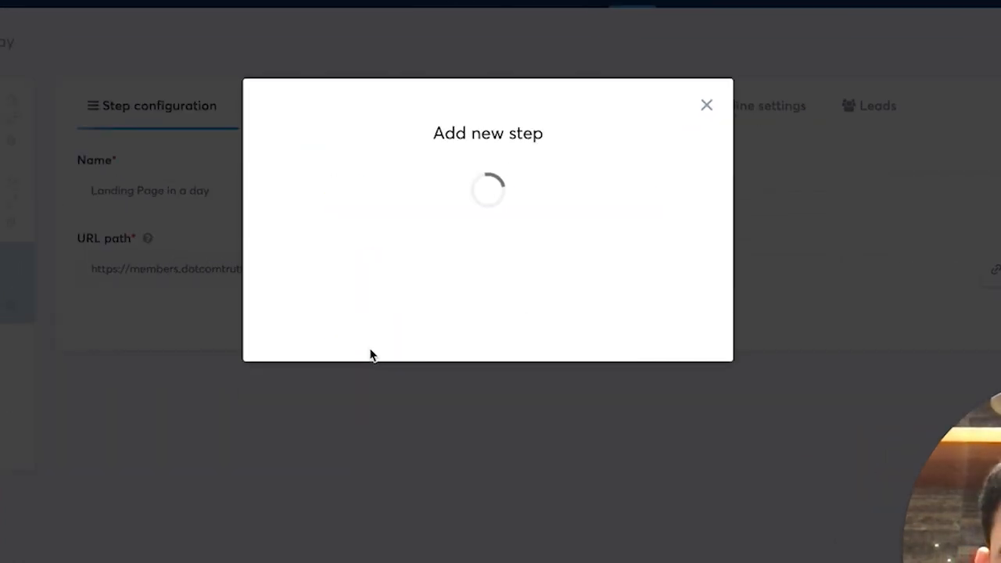
{"action": "left_click", "coordinate": [707, 105]}
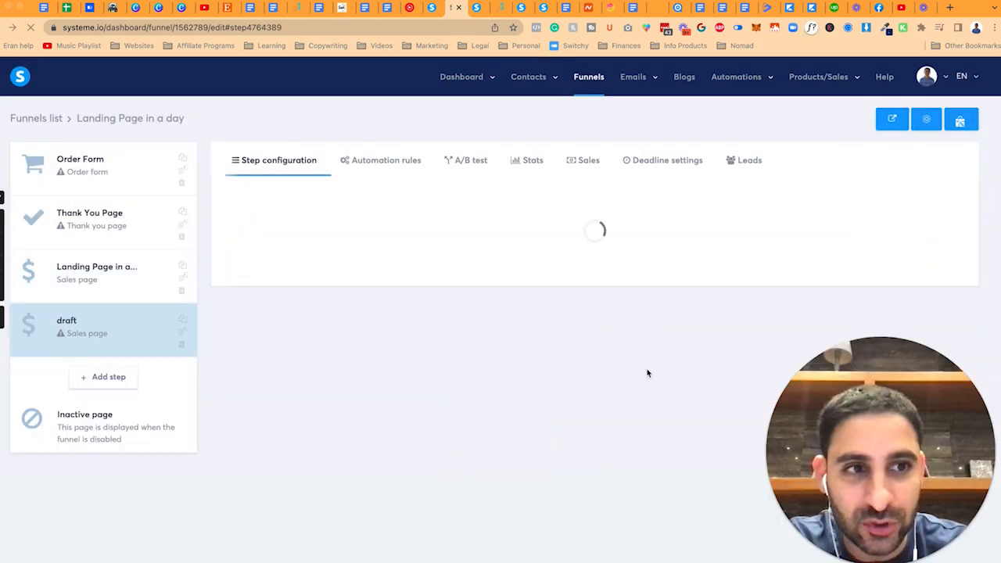
{"action": "mouse_move", "coordinate": [460, 278]}
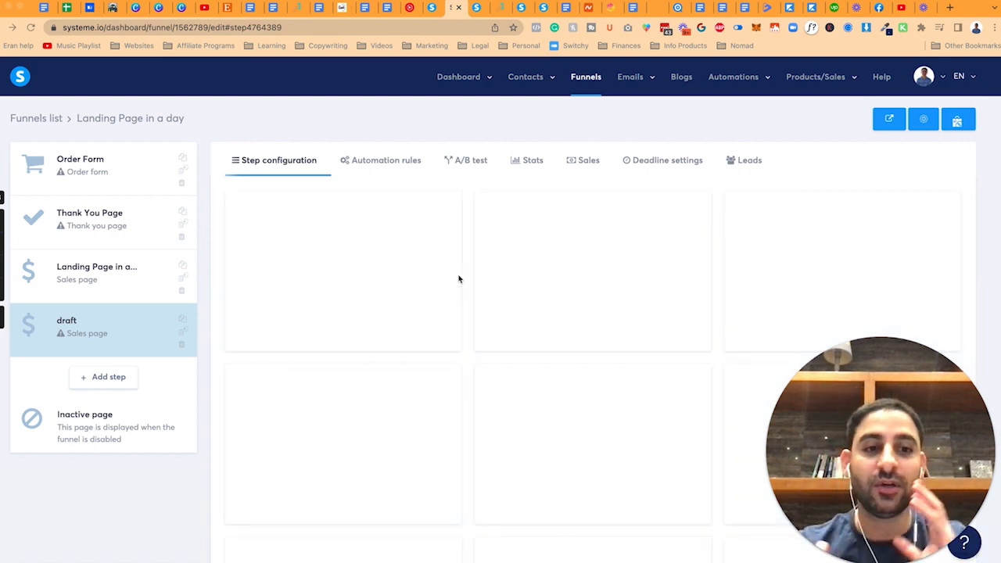
- Assign the 3D animation software sales template to the draft step and edit its page
{"action": "scroll", "scroll_direction": "down", "scroll_amount": 3}
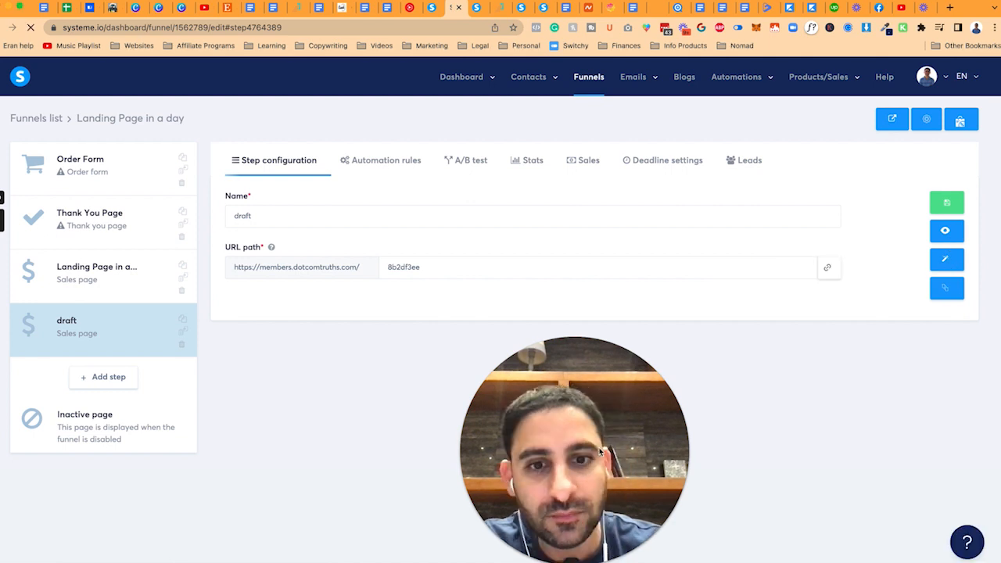
{"action": "left_click", "coordinate": [945, 260]}
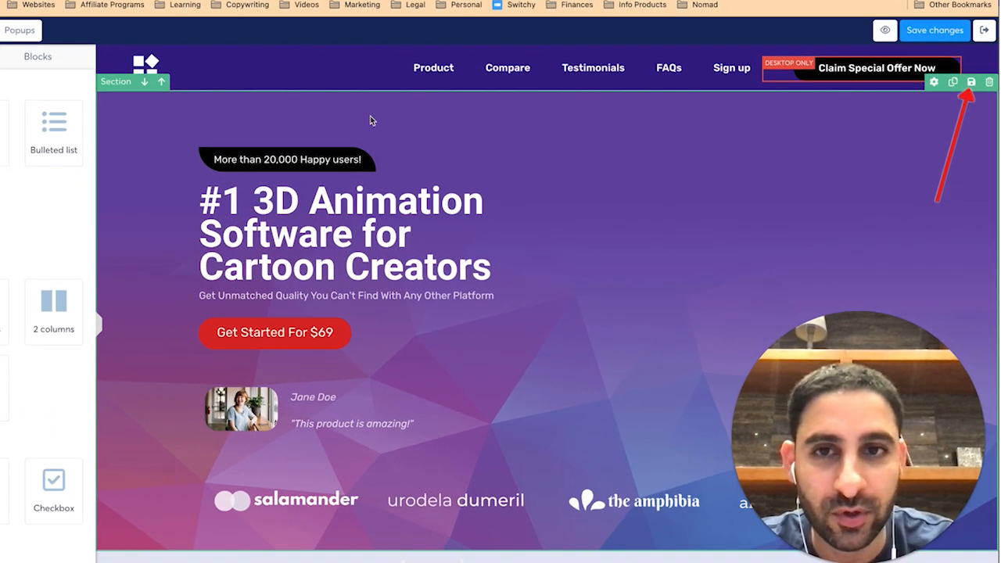
- Save the hero section as block 'home page banner hero section template'
{"action": "left_click", "coordinate": [970, 81]}
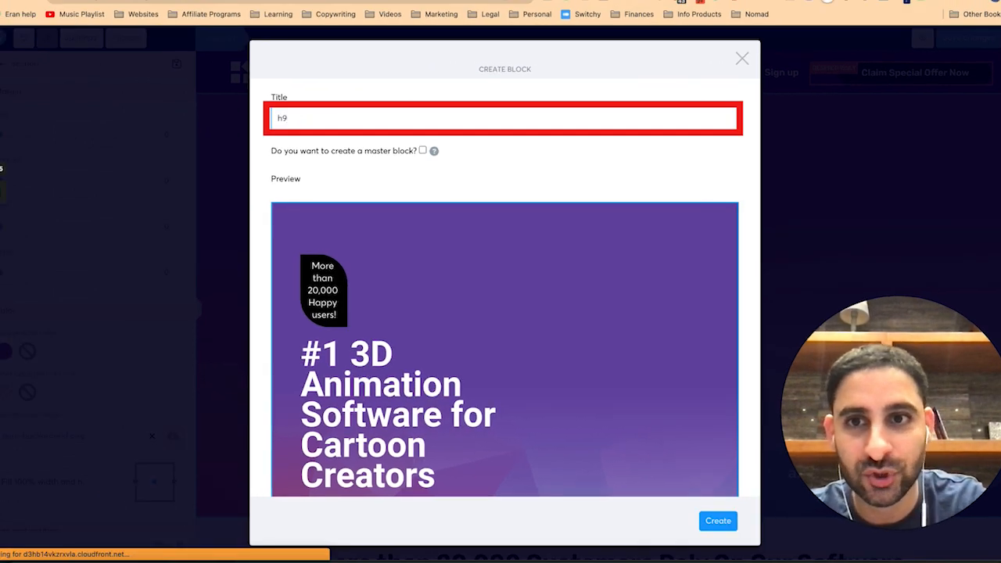
{"action": "type", "text": "home page banner hero section tem"}
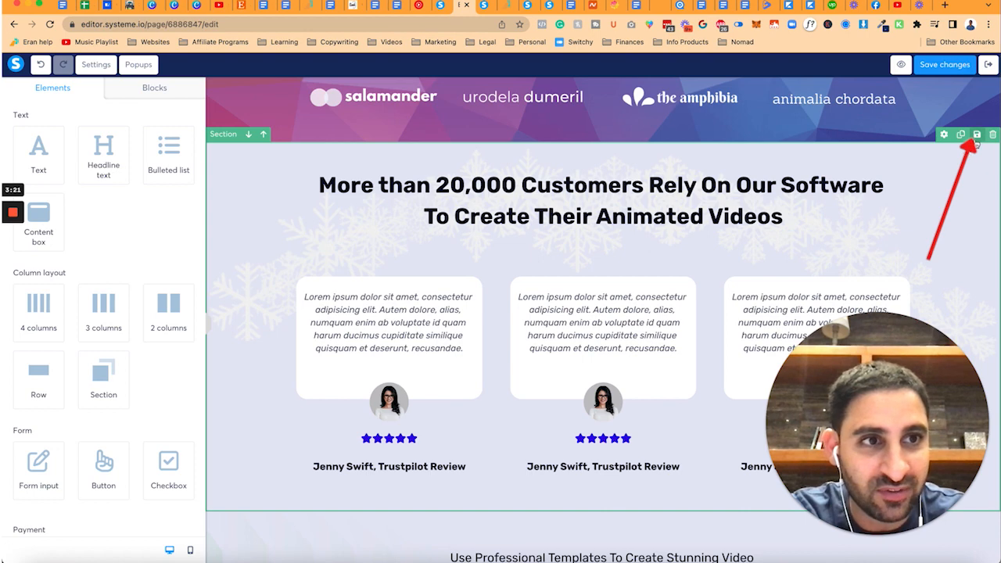
- Save the testimonials section as block 'home page customer reviews section (template)'
{"action": "left_click", "coordinate": [977, 135]}
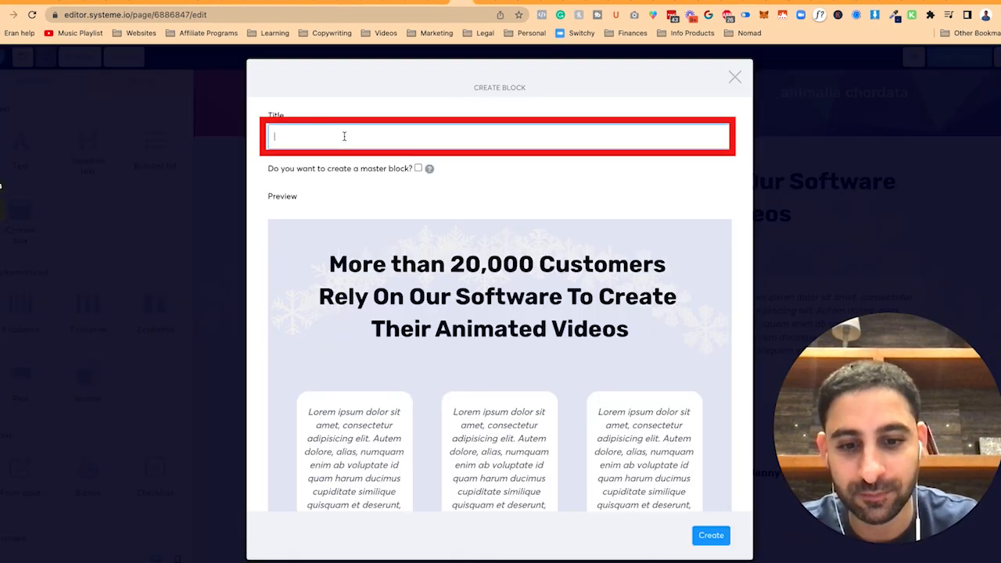
{"action": "type", "text": "home page csutme"}
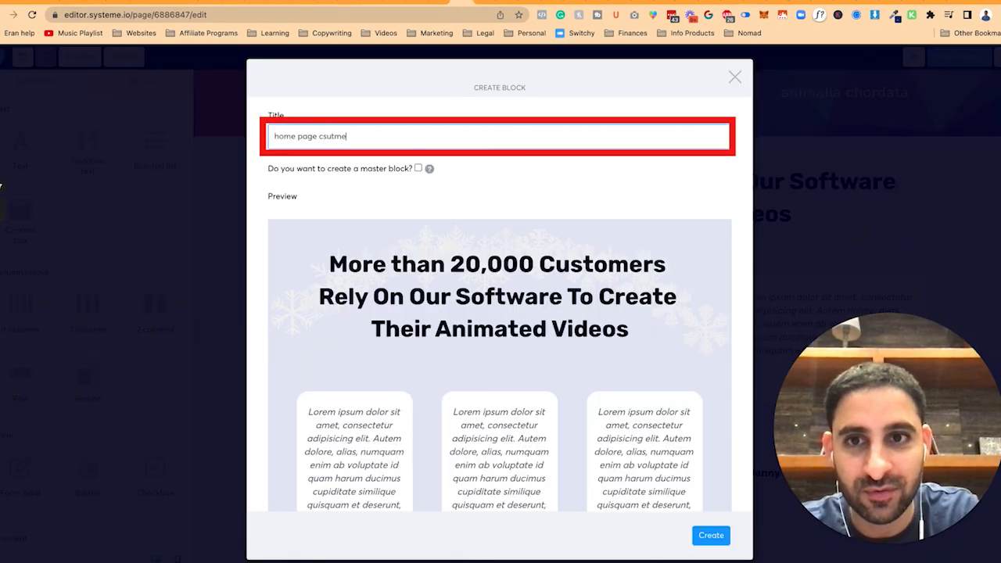
{"action": "type", "text": "r reviews section (temo"}
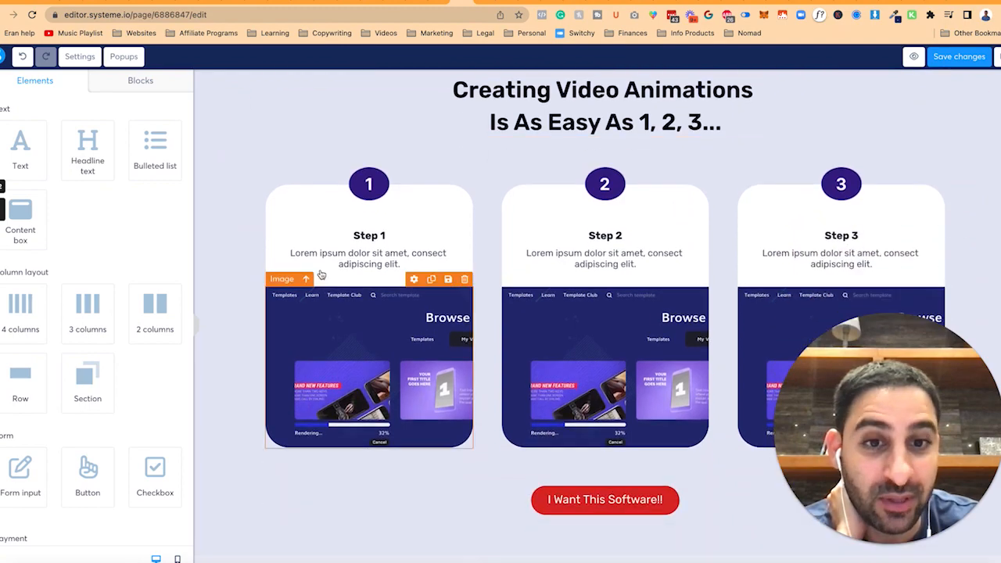
- Leave the page editor without saving, returning to the draft funnel step
{"action": "scroll", "scroll_direction": "down", "scroll_amount": 3}
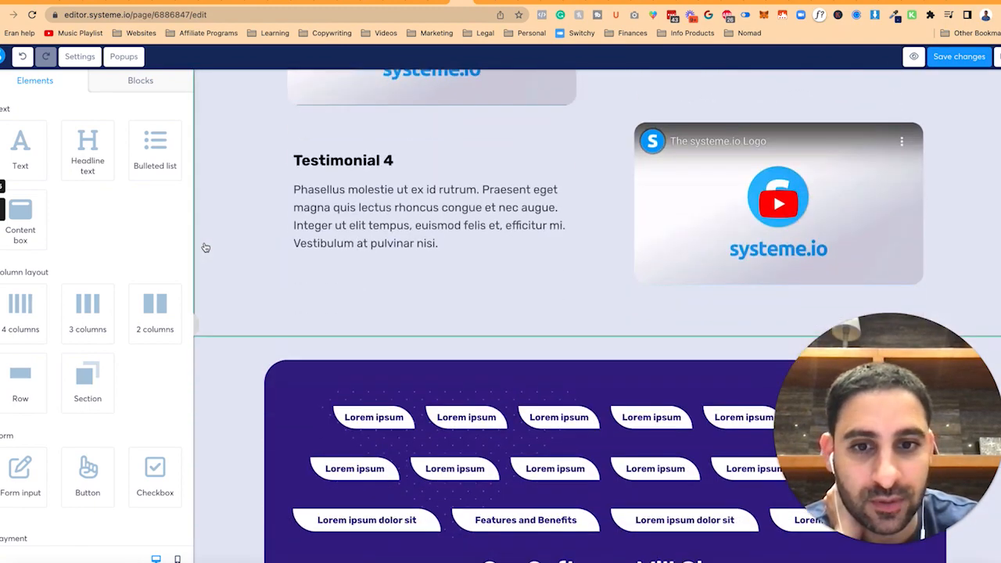
{"action": "scroll", "scroll_direction": "down", "scroll_amount": 3}
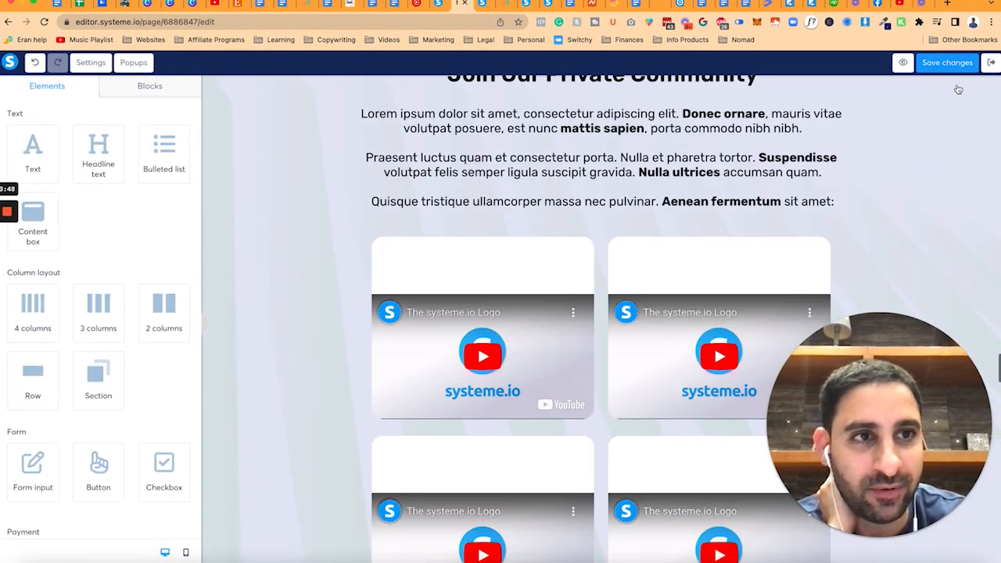
{"action": "left_click", "coordinate": [994, 63]}
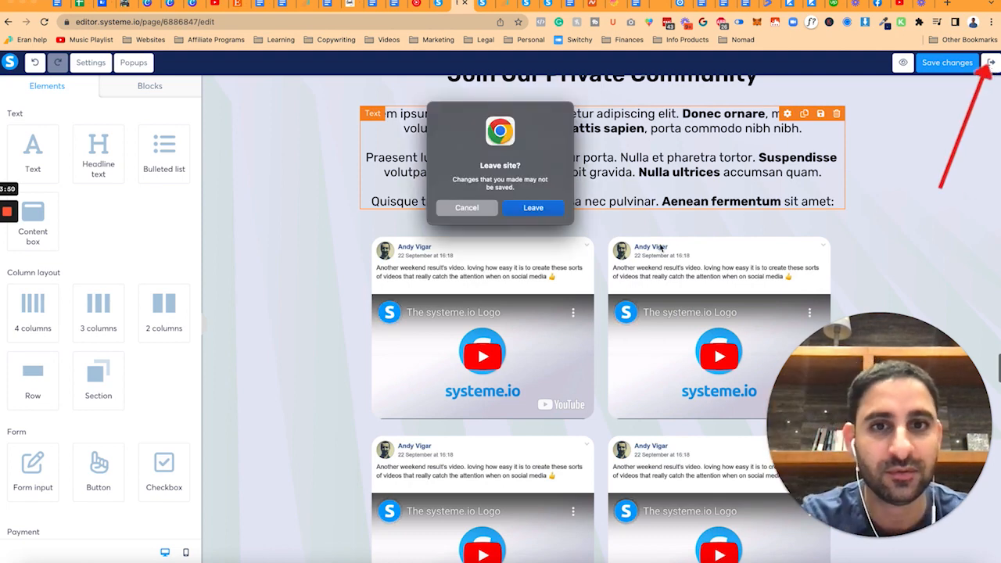
{"action": "left_click", "coordinate": [532, 206]}
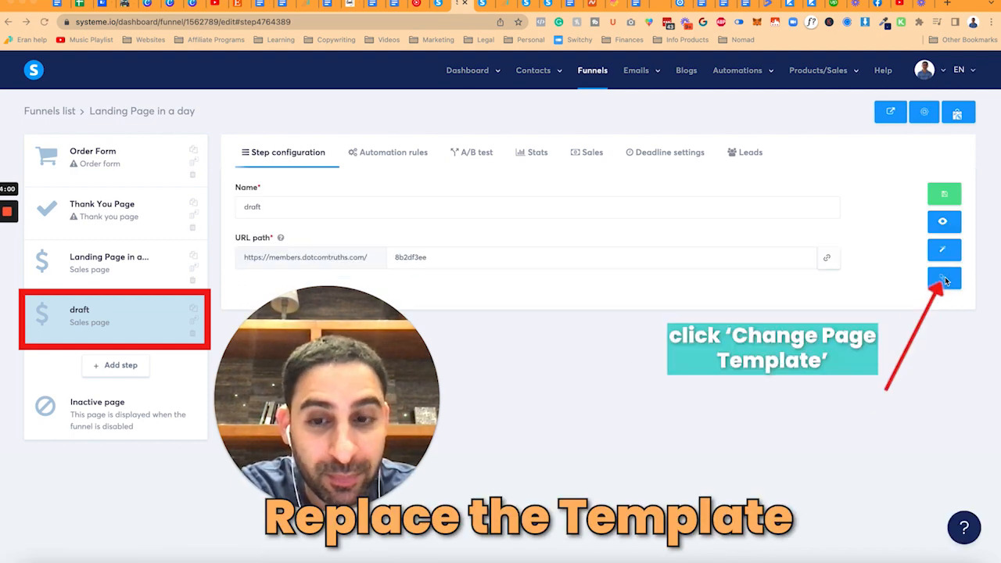
- Swap the draft page to the How To Get [Desired Outcome] template and save its Here's How We Do It section as a block
{"action": "left_click", "coordinate": [944, 278]}
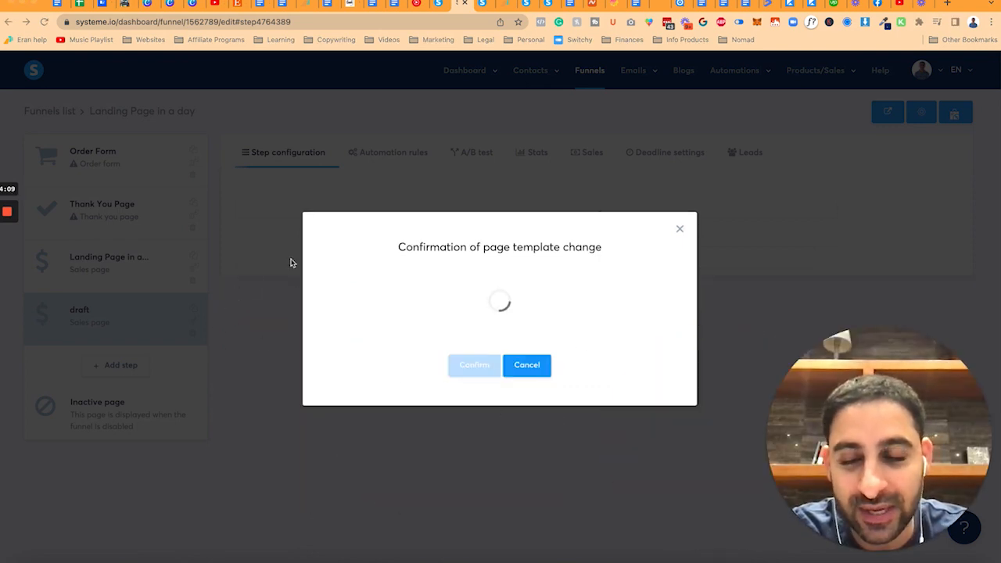
{"action": "left_click", "coordinate": [474, 365]}
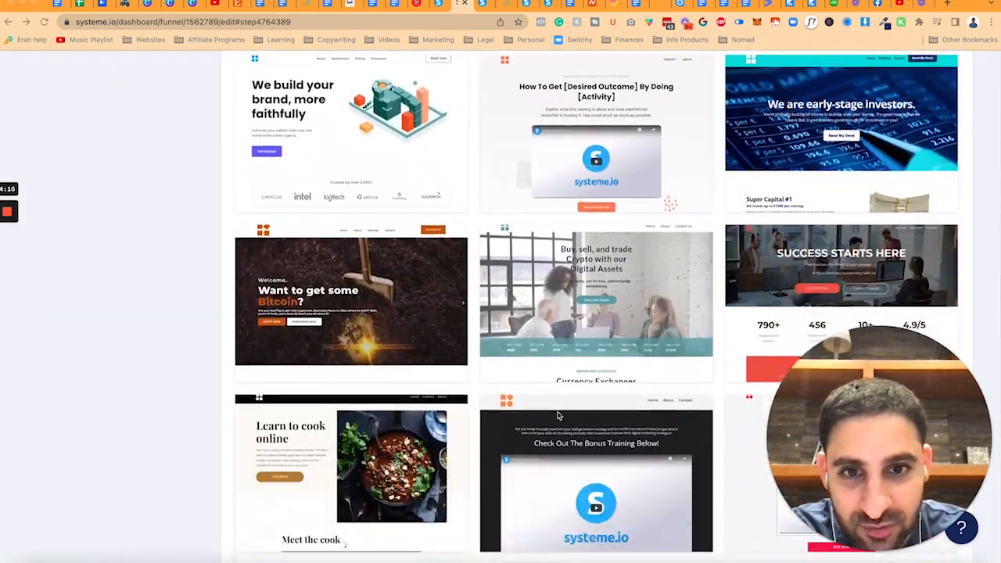
{"action": "scroll", "scroll_direction": "up", "scroll_amount": 3}
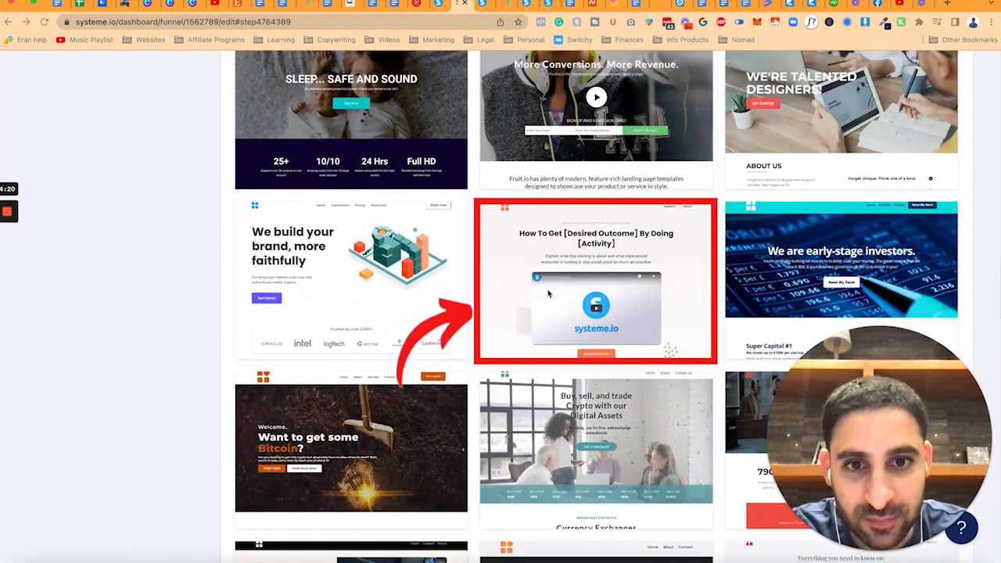
{"action": "left_click", "coordinate": [597, 282]}
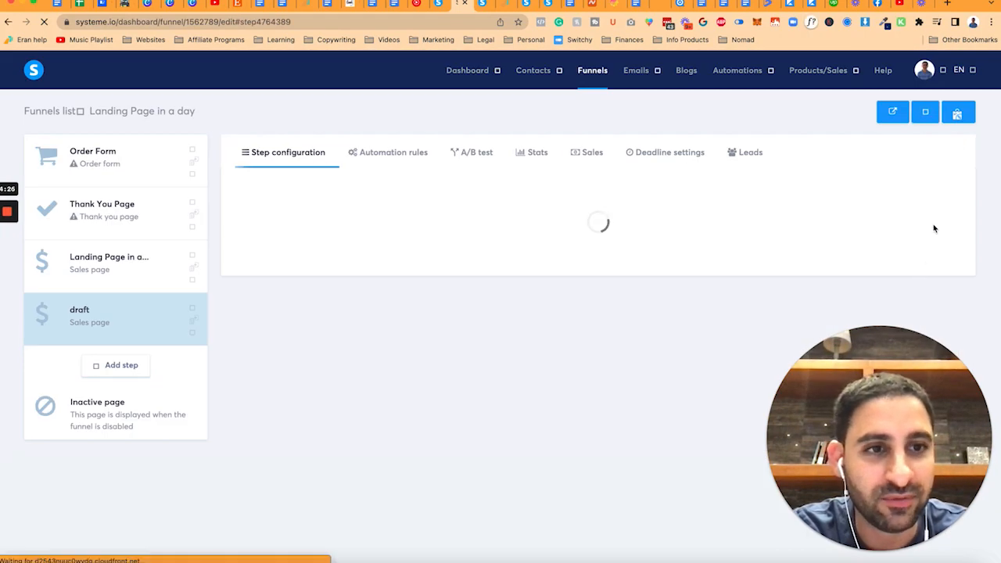
{"action": "mouse_move", "coordinate": [928, 268]}
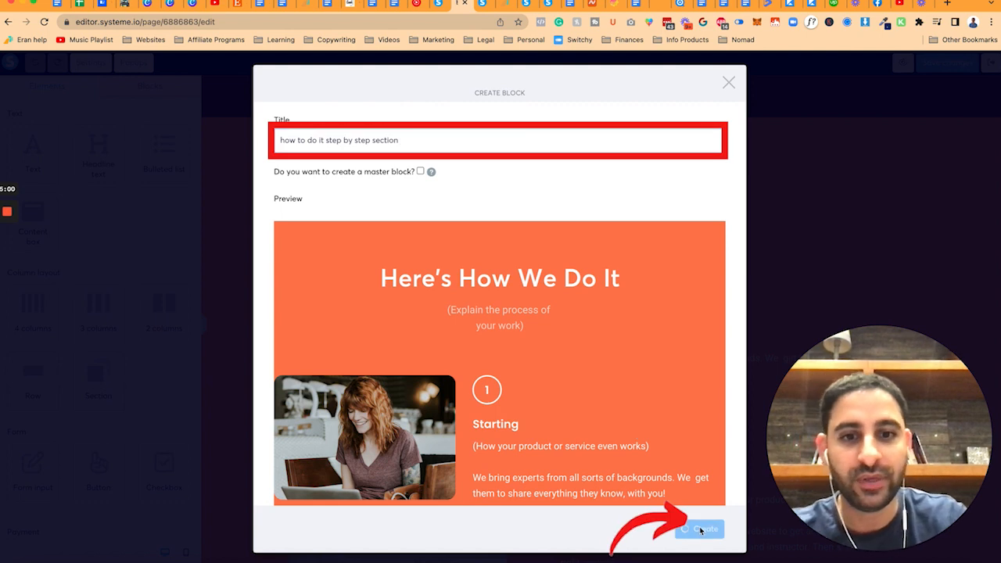
{"action": "left_click", "coordinate": [698, 528]}
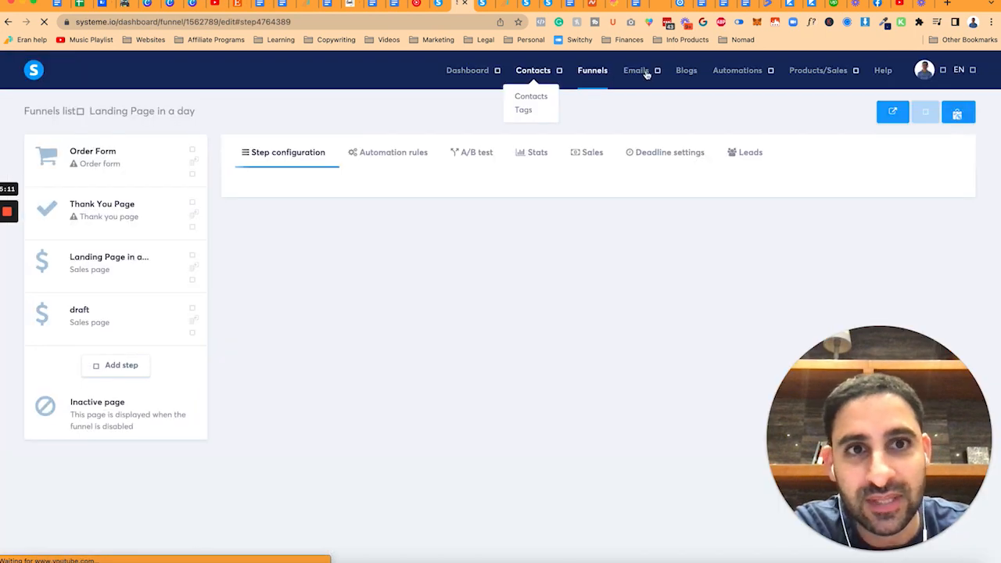
- Reopen the services page of the podcast blog in the editor
{"action": "left_click", "coordinate": [686, 71]}
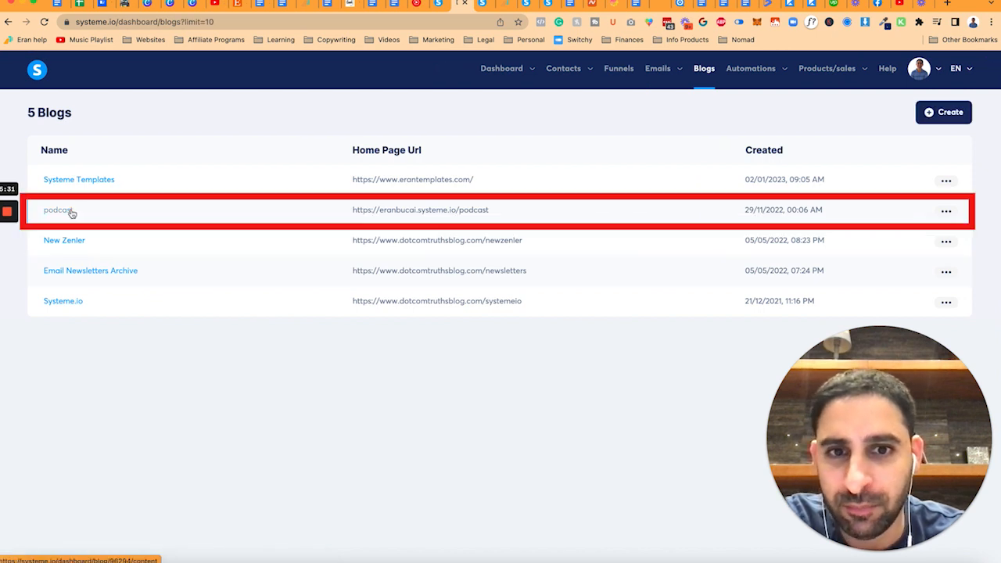
{"action": "left_click", "coordinate": [56, 210]}
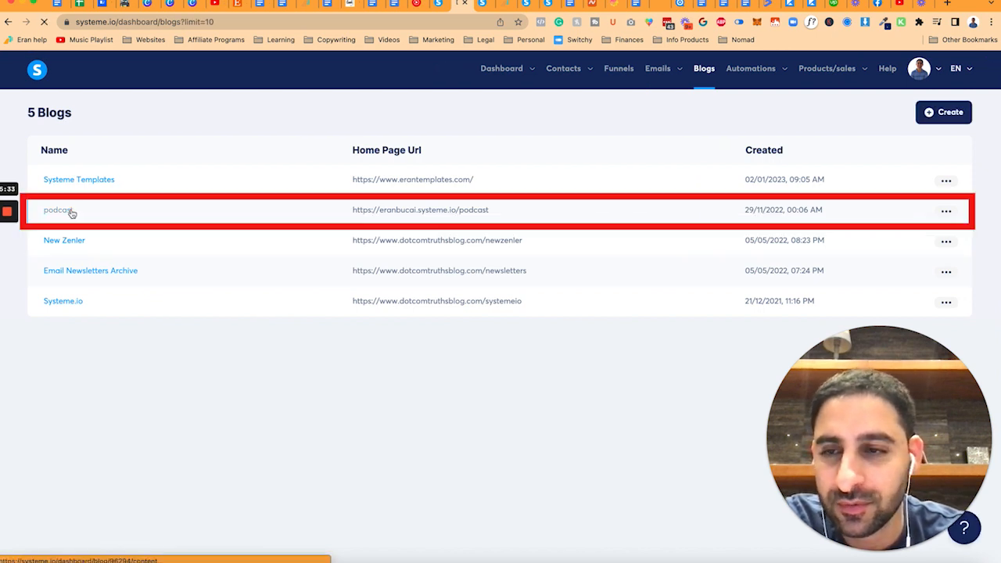
{"action": "left_click", "coordinate": [58, 210]}
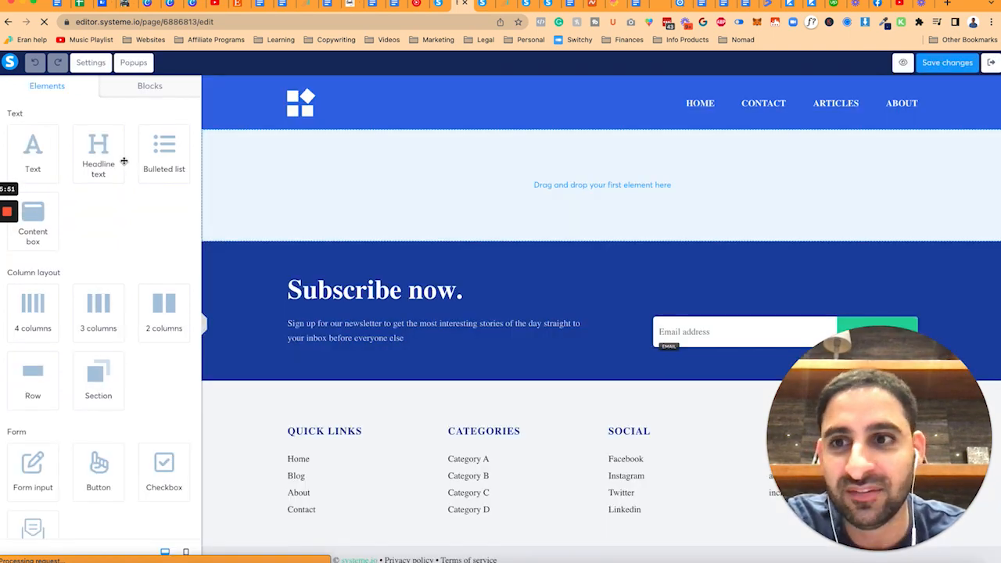
- Browse my saved blocks and drop the hero and customer reviews sections onto the page
{"action": "left_click", "coordinate": [150, 84]}
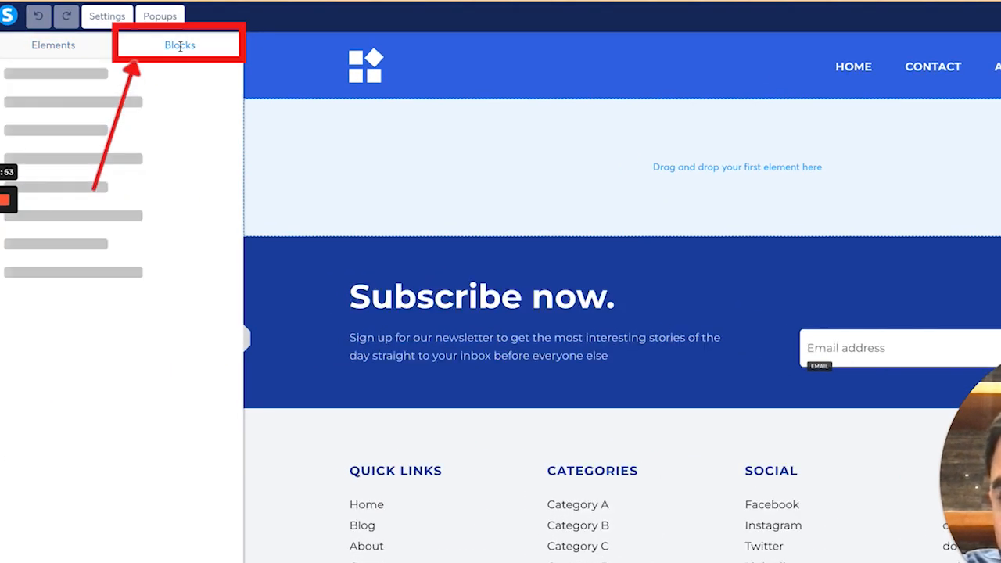
{"action": "left_click", "coordinate": [179, 43]}
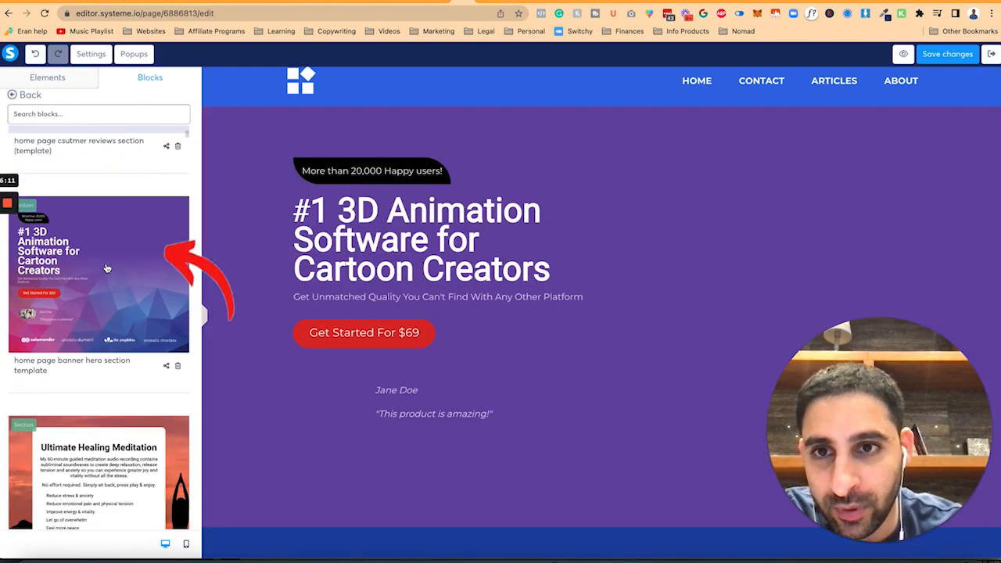
{"action": "scroll", "scroll_direction": "down", "scroll_amount": 3}
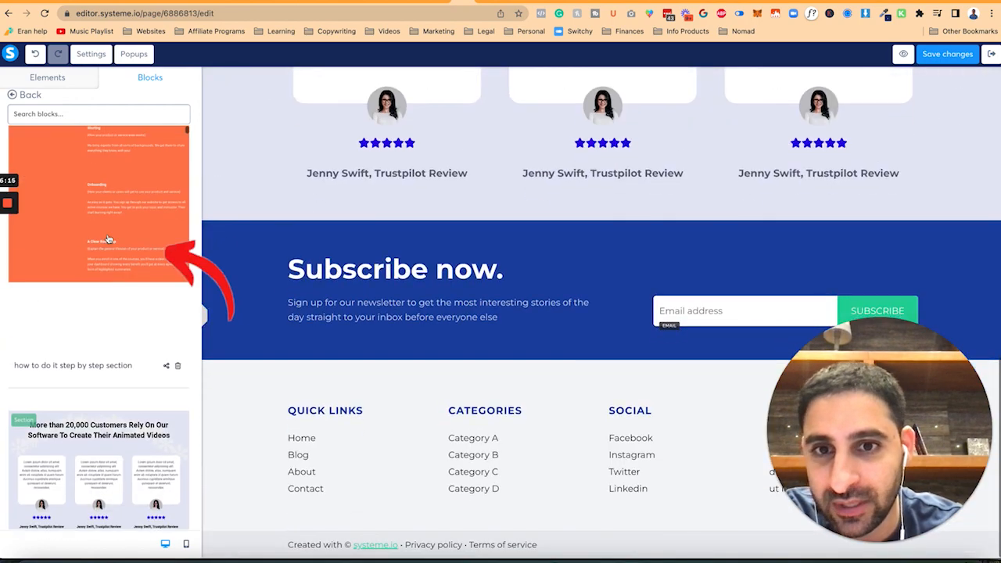
{"action": "scroll", "scroll_direction": "up", "scroll_amount": 3}
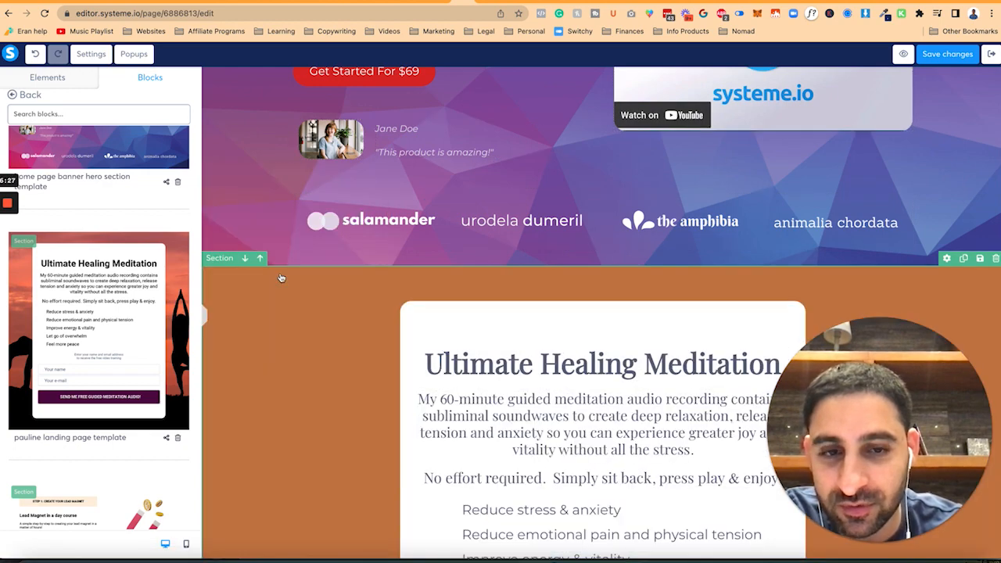
{"action": "scroll", "scroll_direction": "up", "scroll_amount": 3}
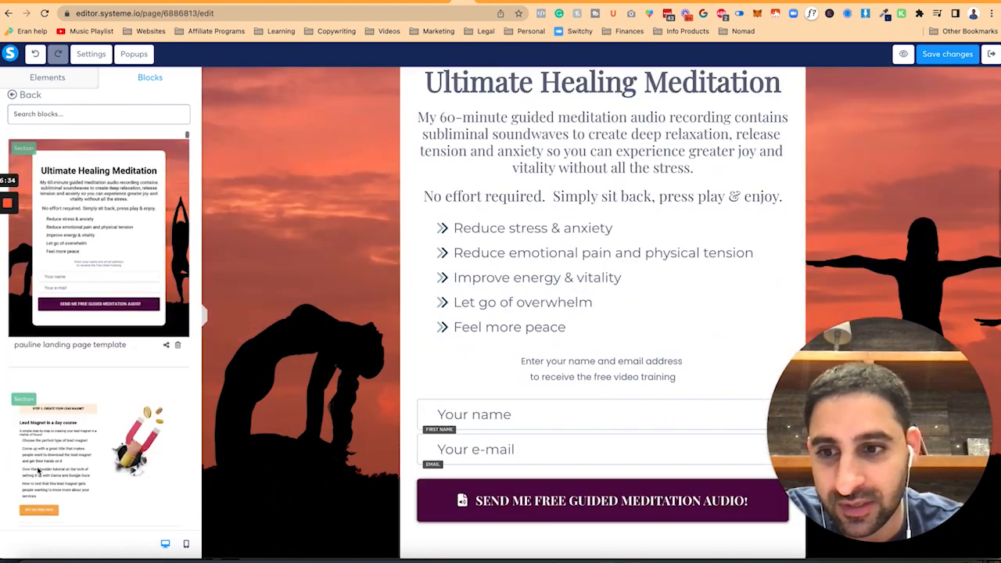
- Add the meditation offer and Here's How We Do It blocks, then return to the blog pages
{"action": "scroll", "scroll_direction": "down", "scroll_amount": 3}
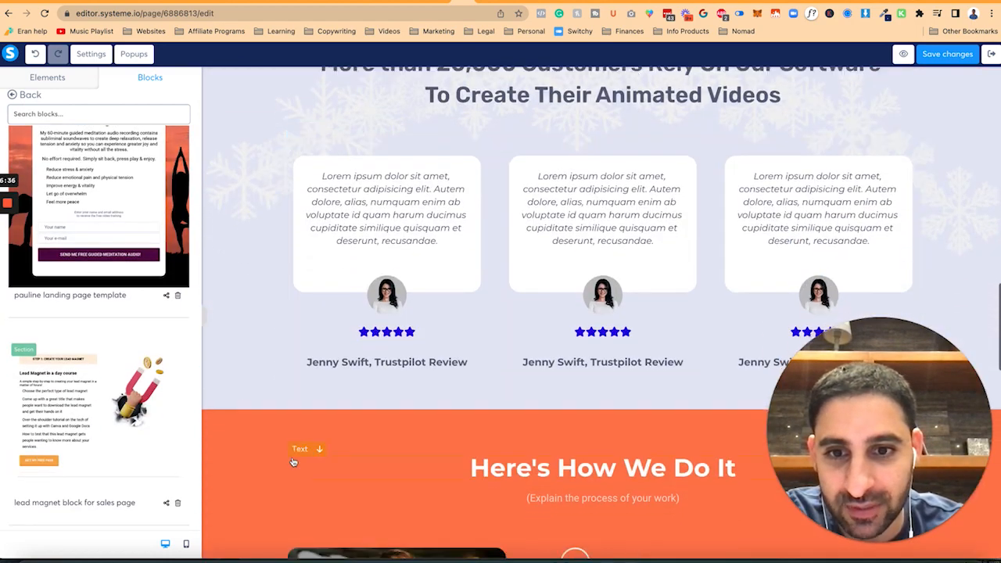
{"action": "scroll", "scroll_direction": "down", "scroll_amount": 3}
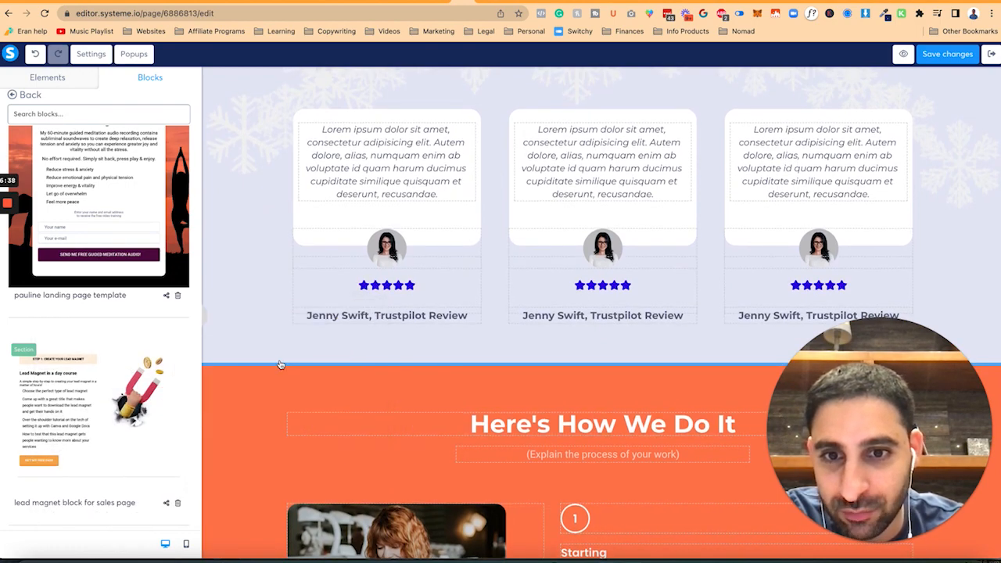
{"action": "scroll", "scroll_direction": "up", "scroll_amount": 3}
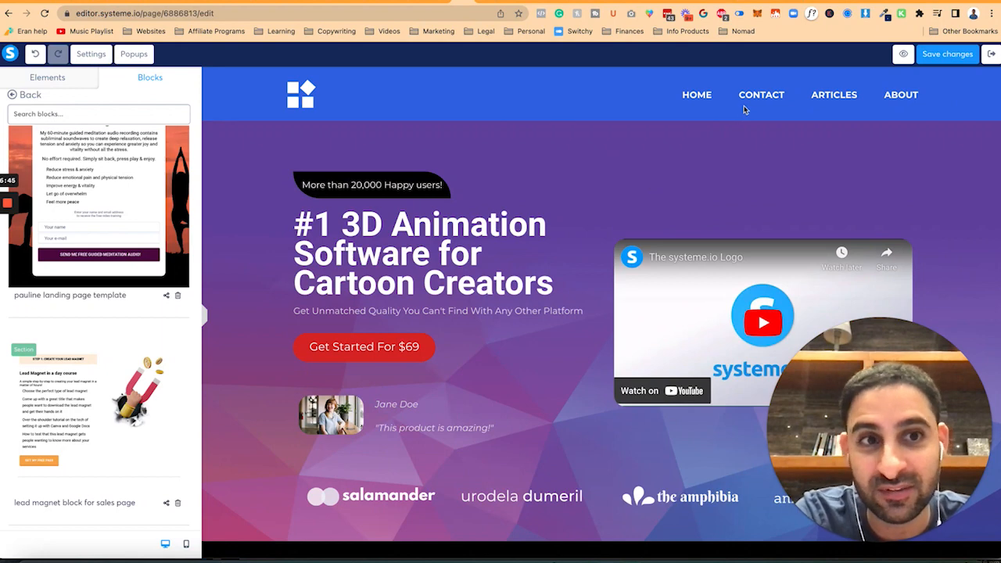
{"action": "mouse_move", "coordinate": [216, 147]}
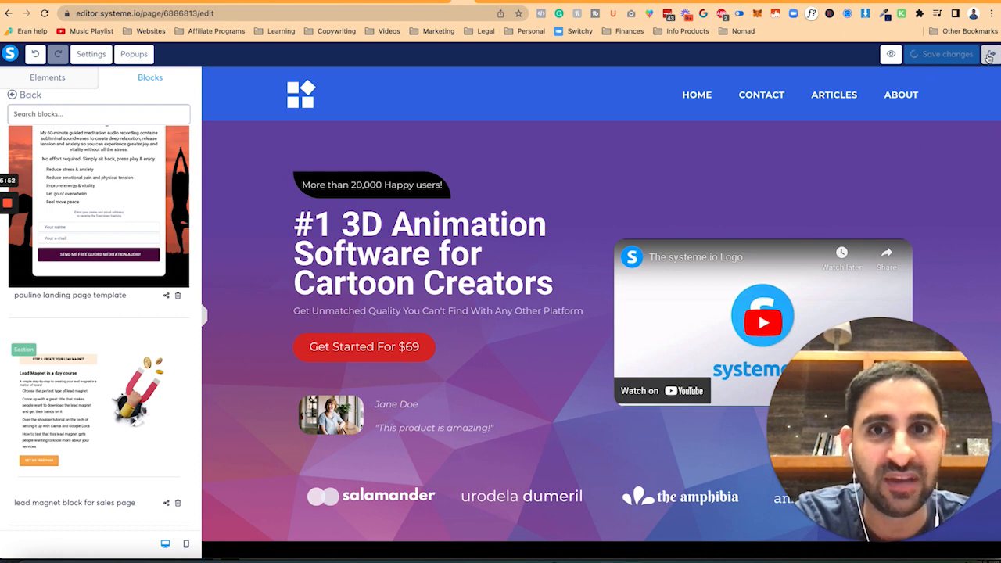
{"action": "left_click", "coordinate": [942, 54]}
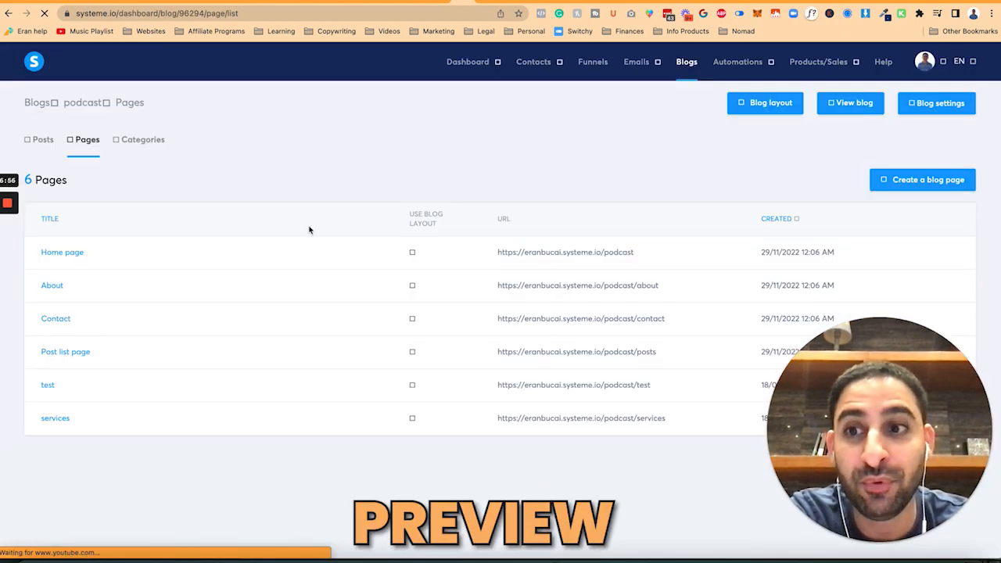
{"action": "mouse_move", "coordinate": [591, 63]}
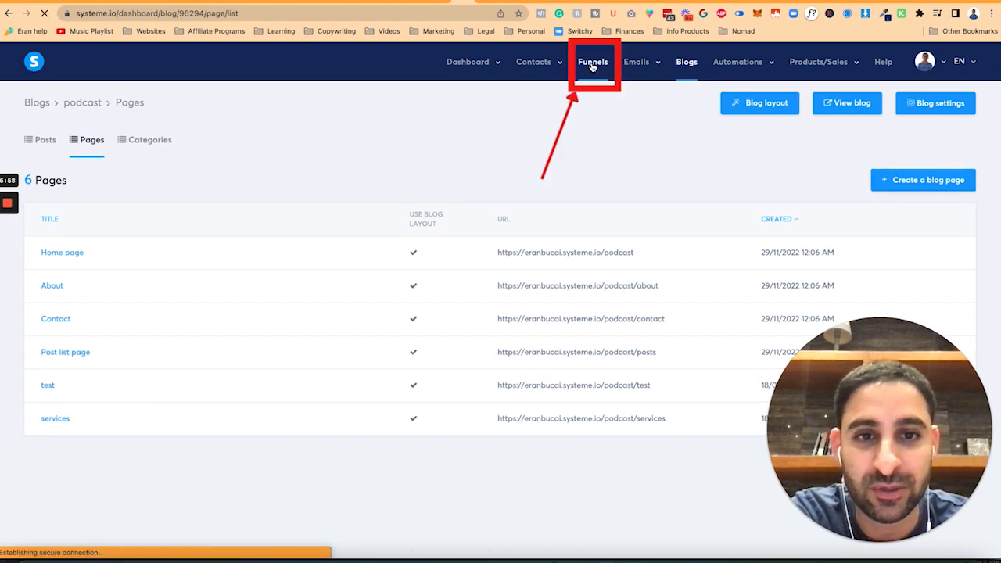
- Bring up the account's list of all funnels
{"action": "left_click", "coordinate": [593, 63]}
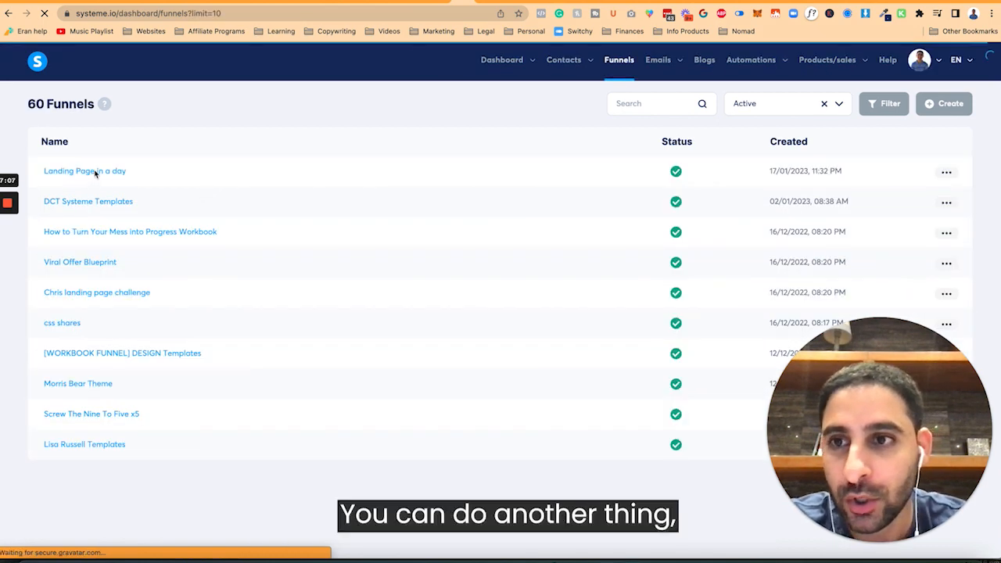
{"action": "mouse_move", "coordinate": [85, 171]}
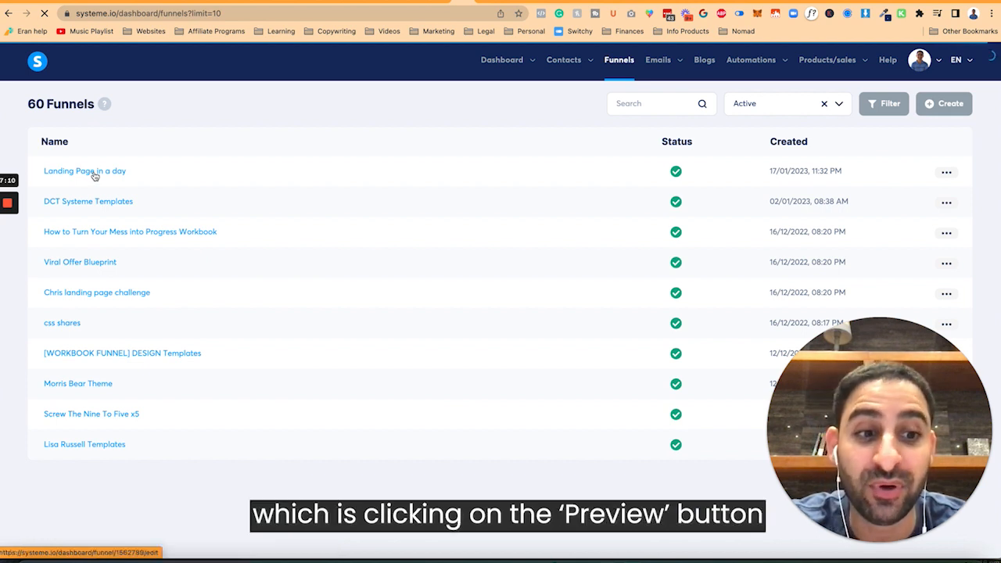
- Start replacing the draft step's page template, reaching the template gallery
{"action": "left_click", "coordinate": [84, 170]}
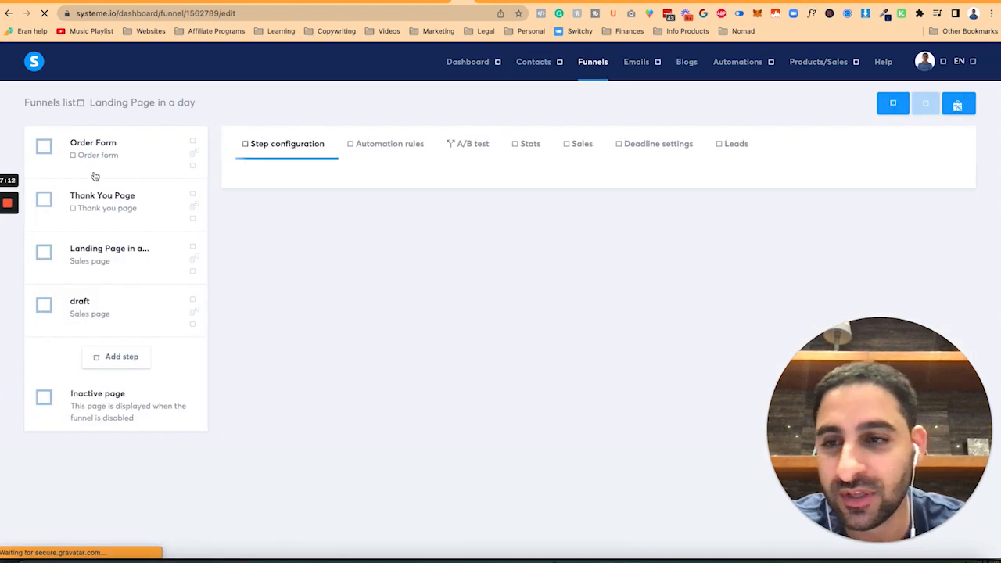
{"action": "left_click", "coordinate": [110, 307]}
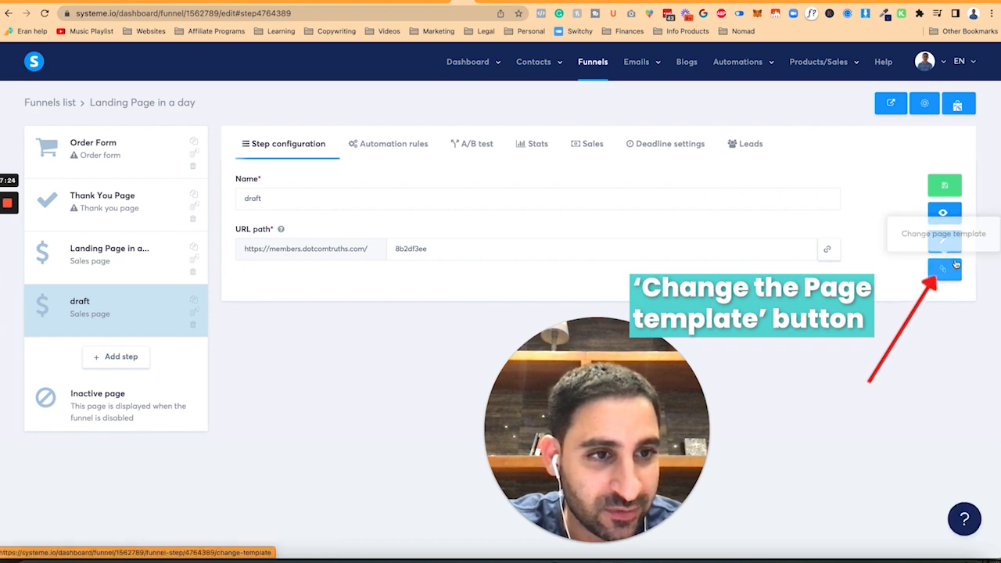
{"action": "left_click", "coordinate": [945, 270]}
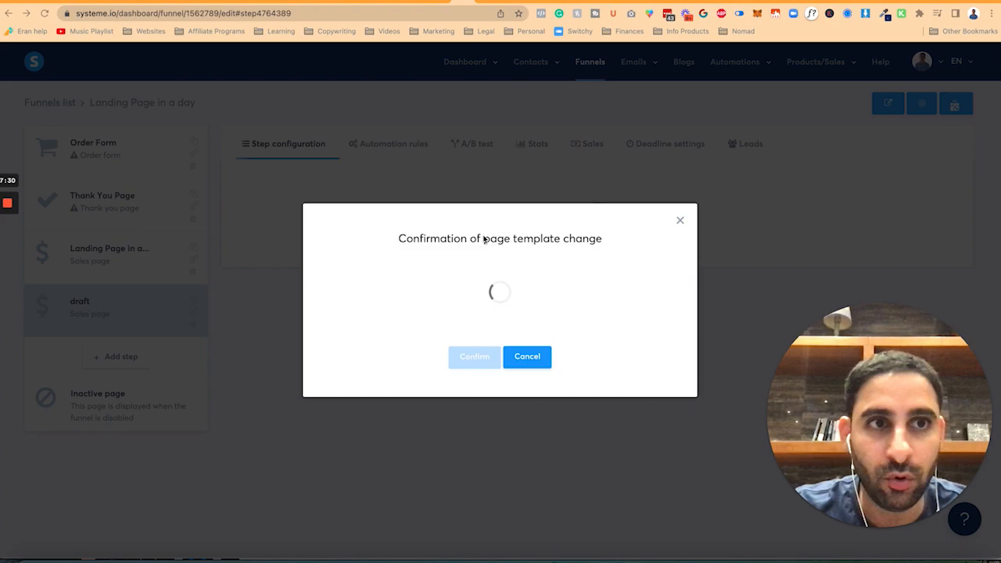
{"action": "left_click", "coordinate": [474, 357]}
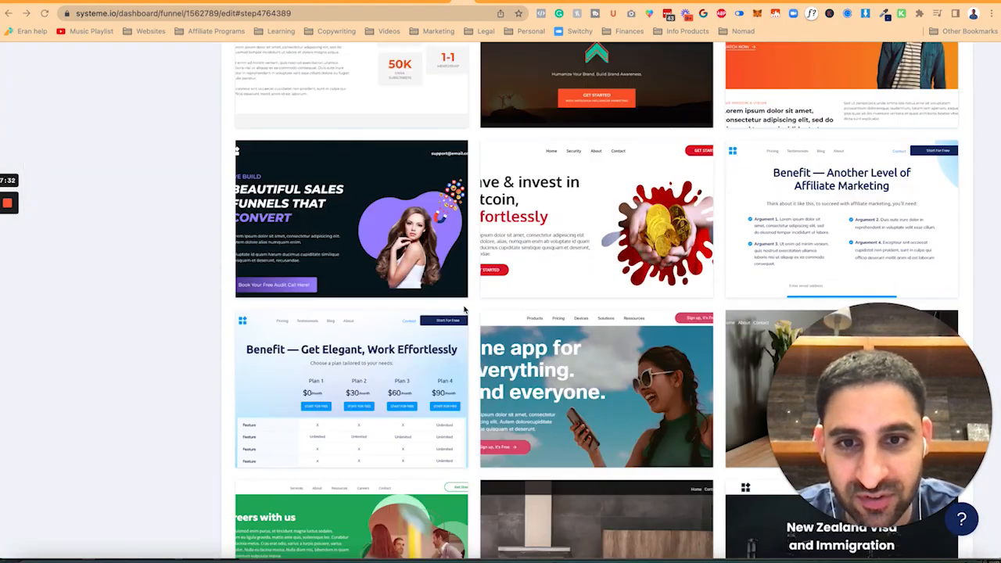
{"action": "scroll", "scroll_direction": "up", "scroll_amount": 3}
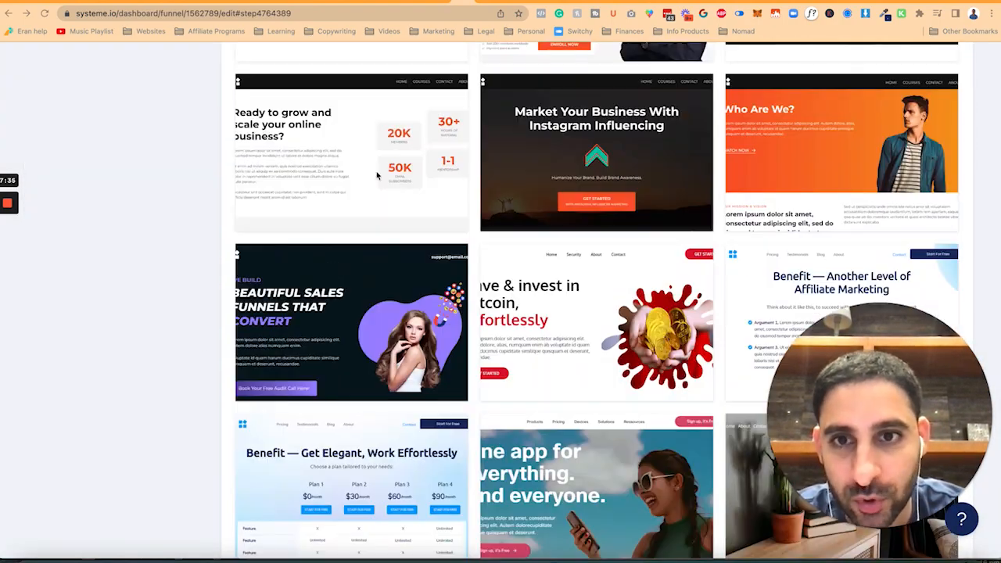
{"action": "mouse_move", "coordinate": [344, 320]}
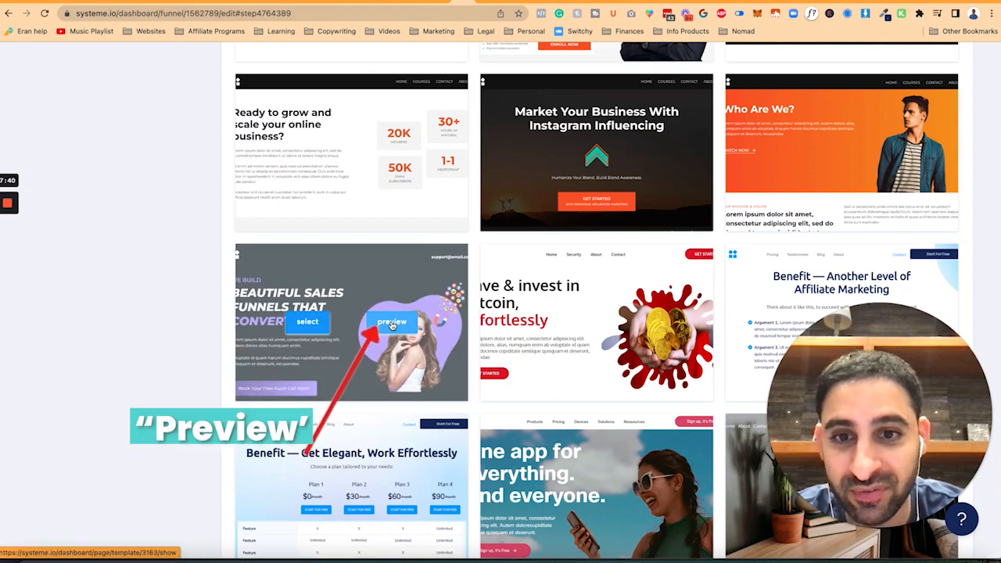
- Preview the dark sales funnel agency template and scroll through its service, portfolio and revenue sections
{"action": "left_click", "coordinate": [394, 323]}
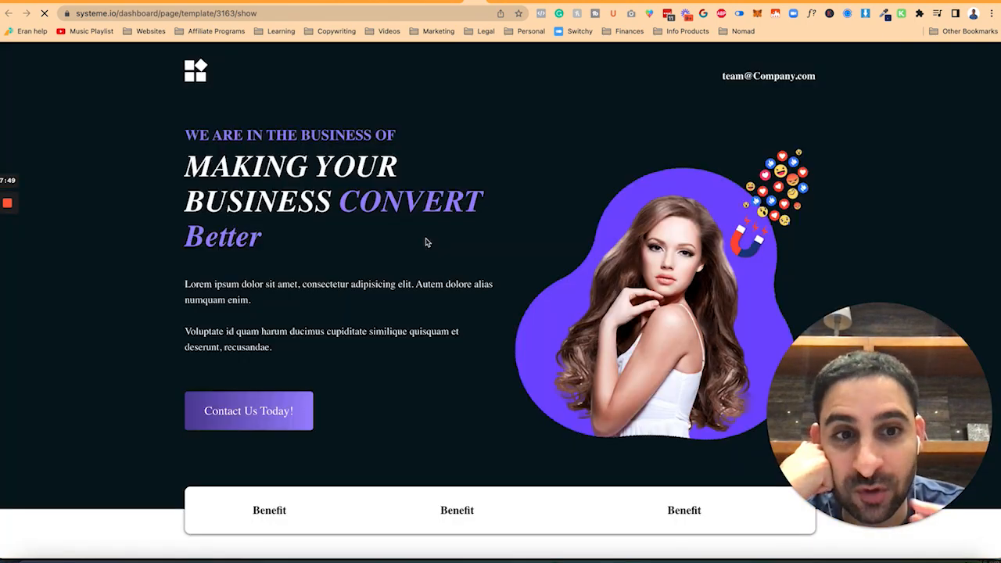
{"action": "scroll", "scroll_direction": "down", "scroll_amount": 3}
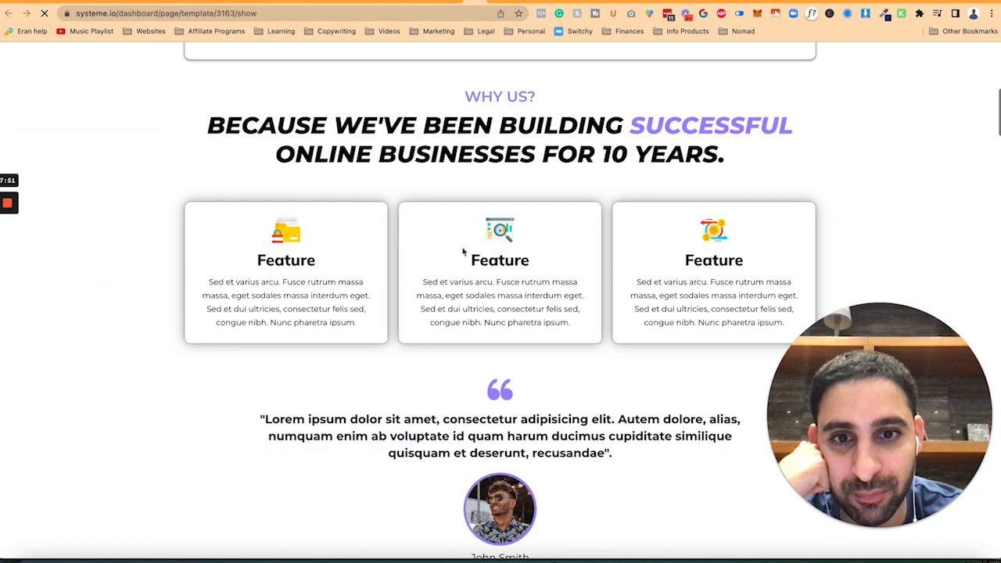
{"action": "scroll", "scroll_direction": "down", "scroll_amount": 3}
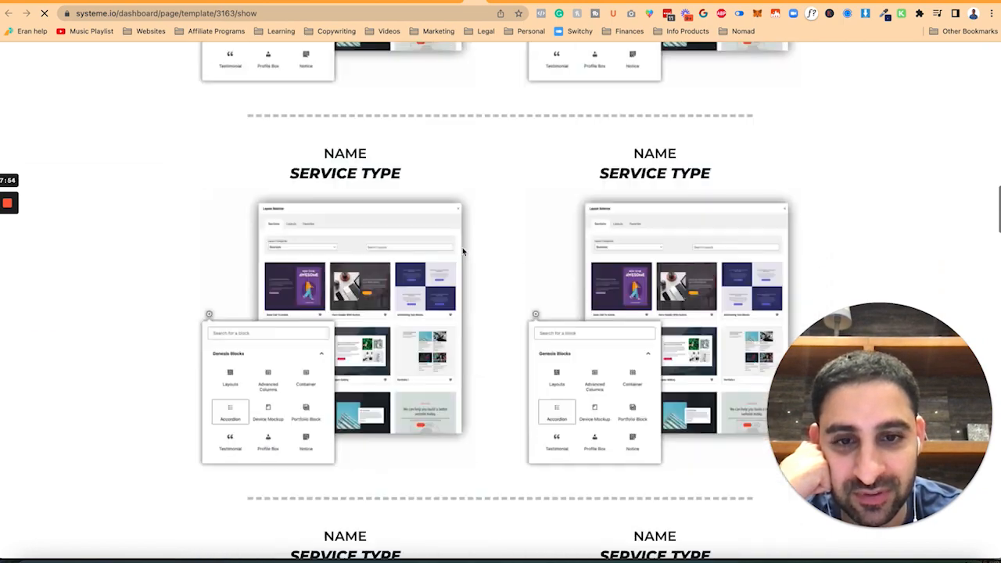
{"action": "scroll", "scroll_direction": "down", "scroll_amount": 3}
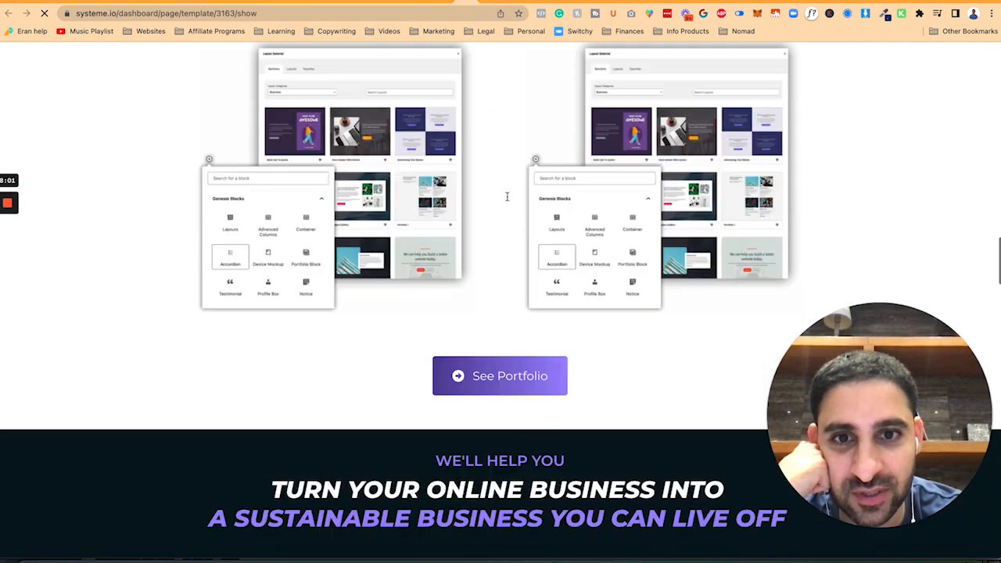
{"action": "scroll", "scroll_direction": "down", "scroll_amount": 3}
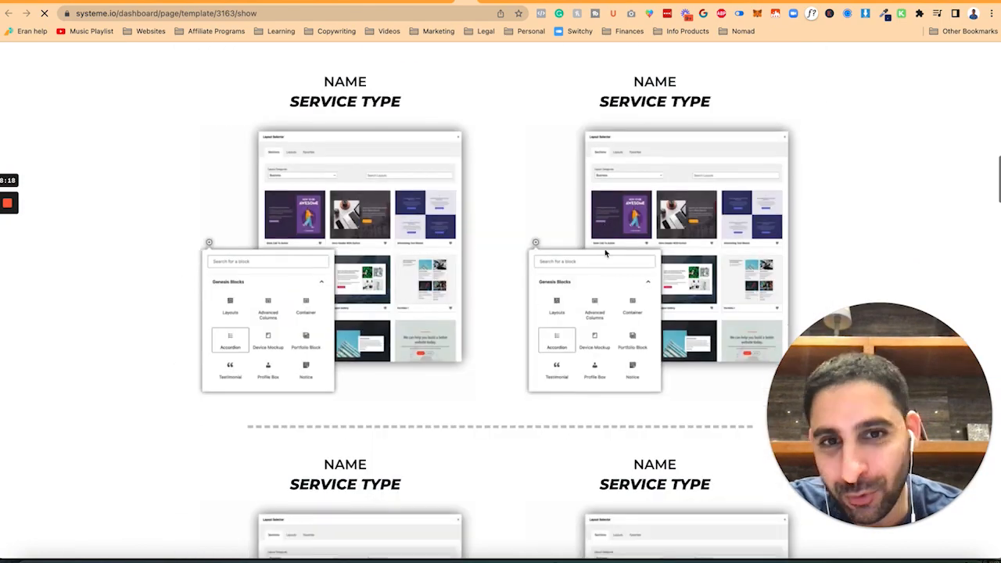
{"action": "scroll", "scroll_direction": "down", "scroll_amount": 3}
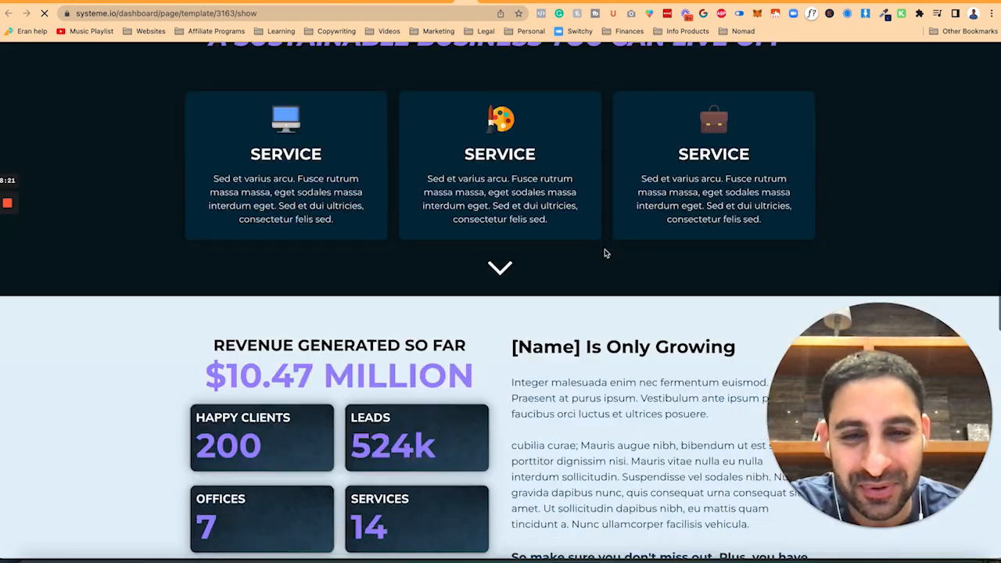
{"action": "scroll", "scroll_direction": "up", "scroll_amount": 3}
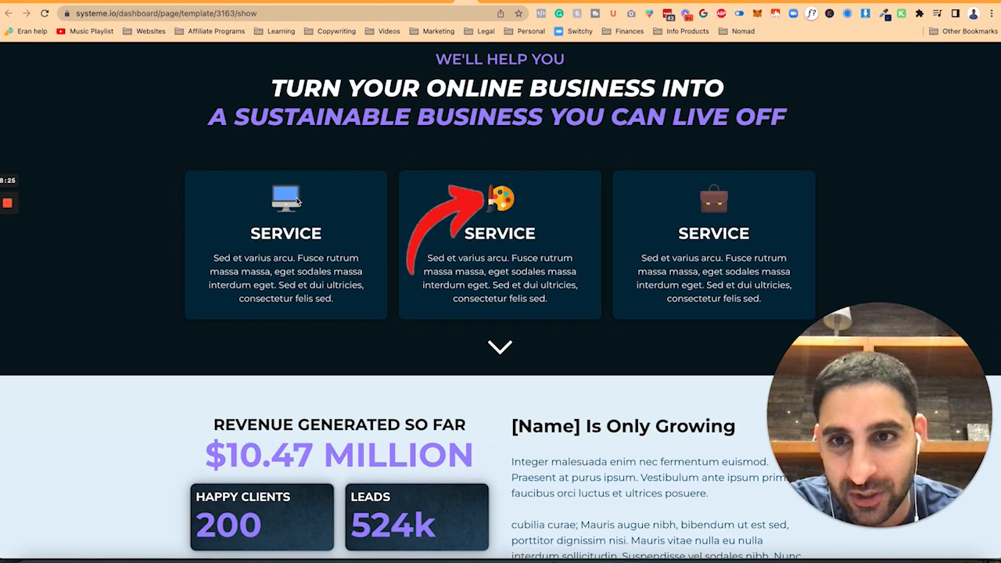
{"action": "scroll", "scroll_direction": "down", "scroll_amount": 3}
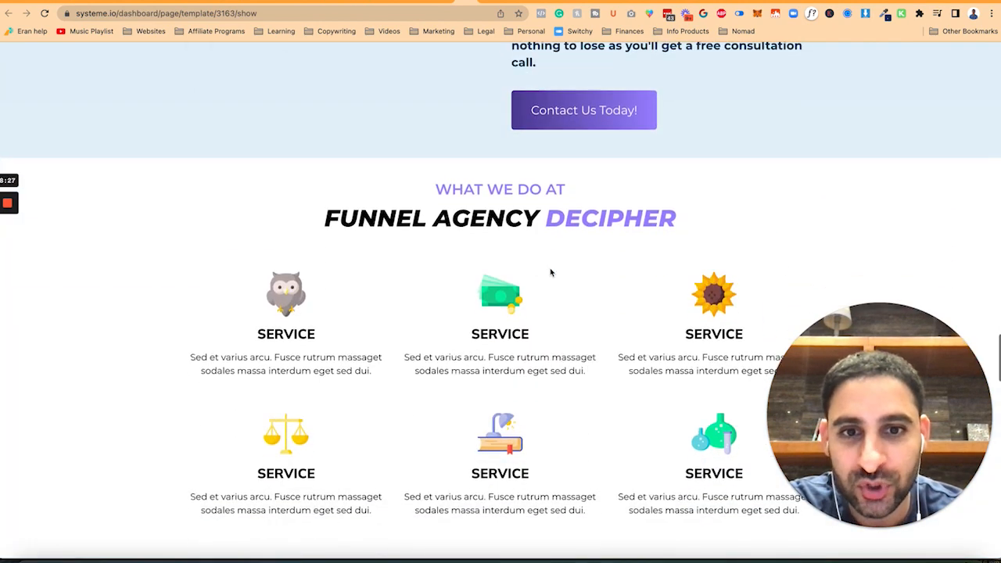
{"action": "scroll", "scroll_direction": "down", "scroll_amount": 3}
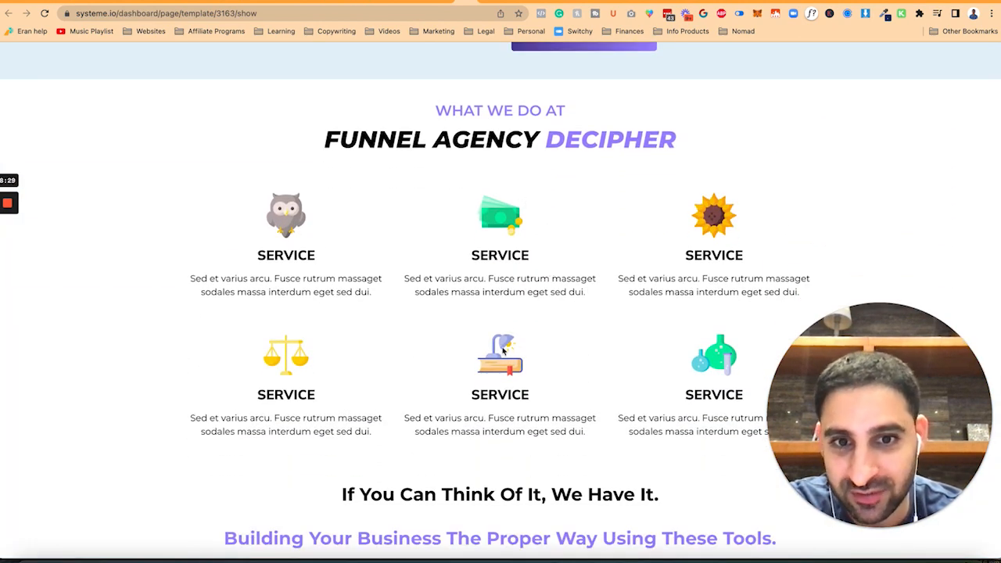
{"action": "scroll", "scroll_direction": "down", "scroll_amount": 3}
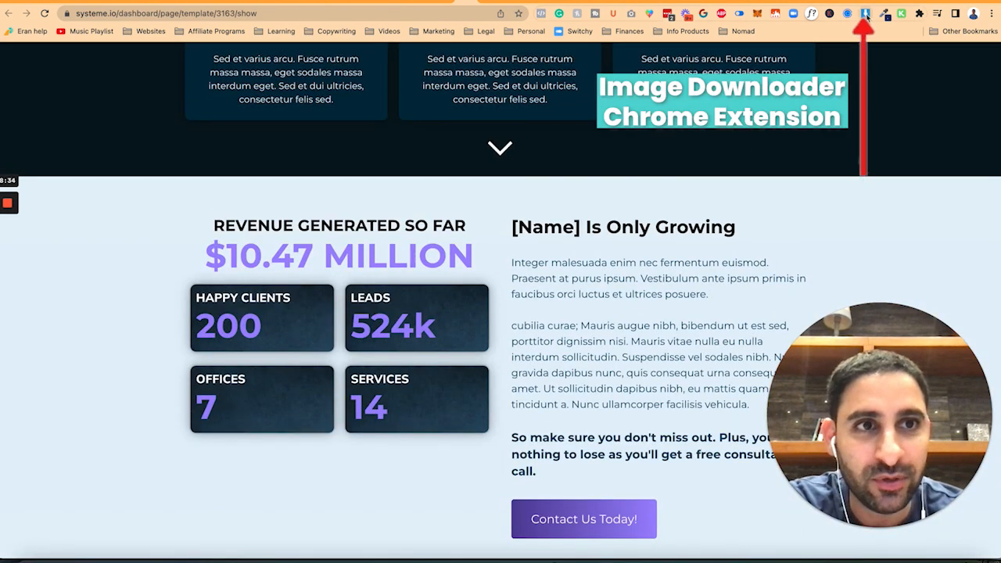
{"action": "mouse_move", "coordinate": [865, 13]}
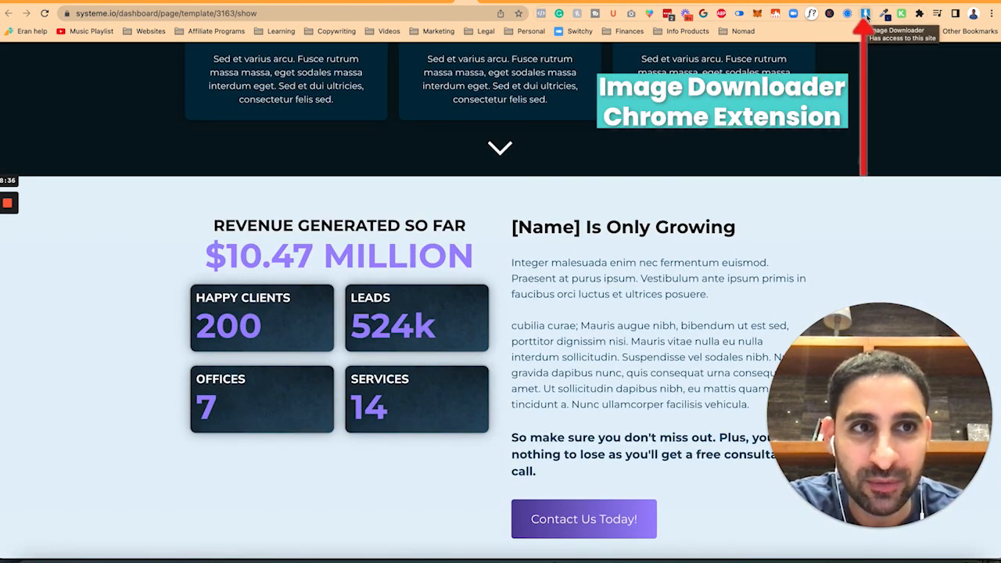
- List all images found on the template page in Image Downloader and browse down to the icons
{"action": "left_click", "coordinate": [865, 12]}
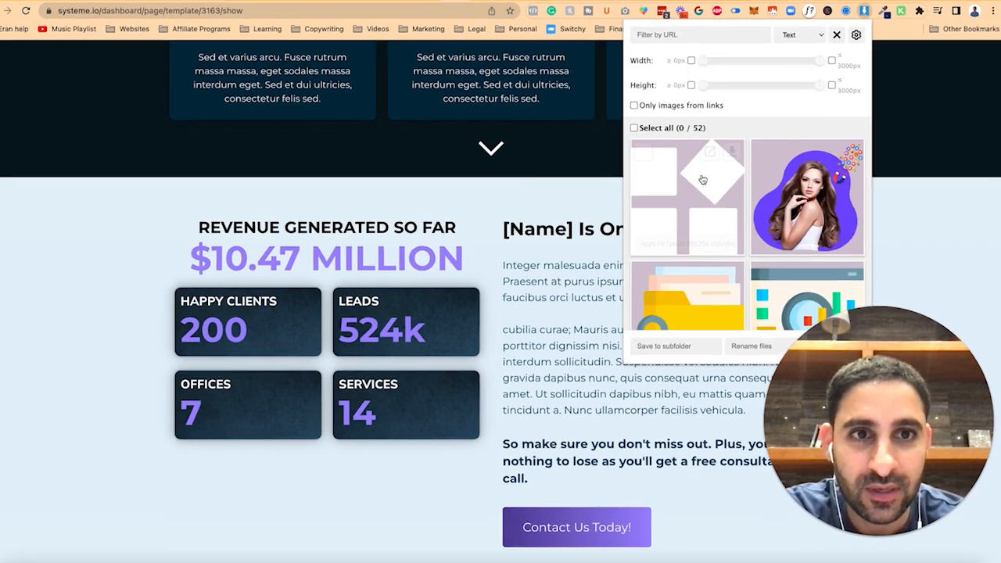
{"action": "scroll", "scroll_direction": "down", "scroll_amount": 3}
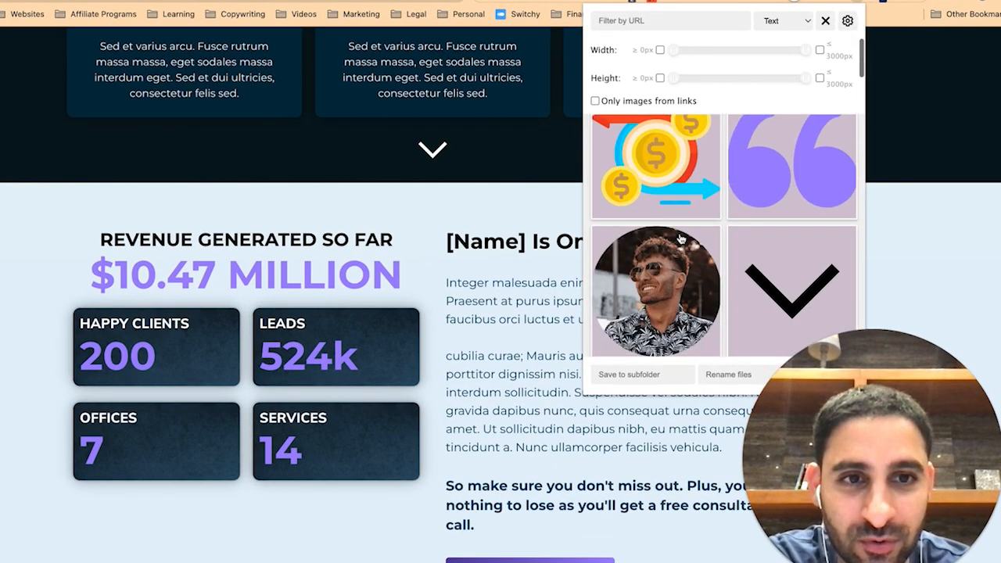
{"action": "scroll", "scroll_direction": "down", "scroll_amount": 3}
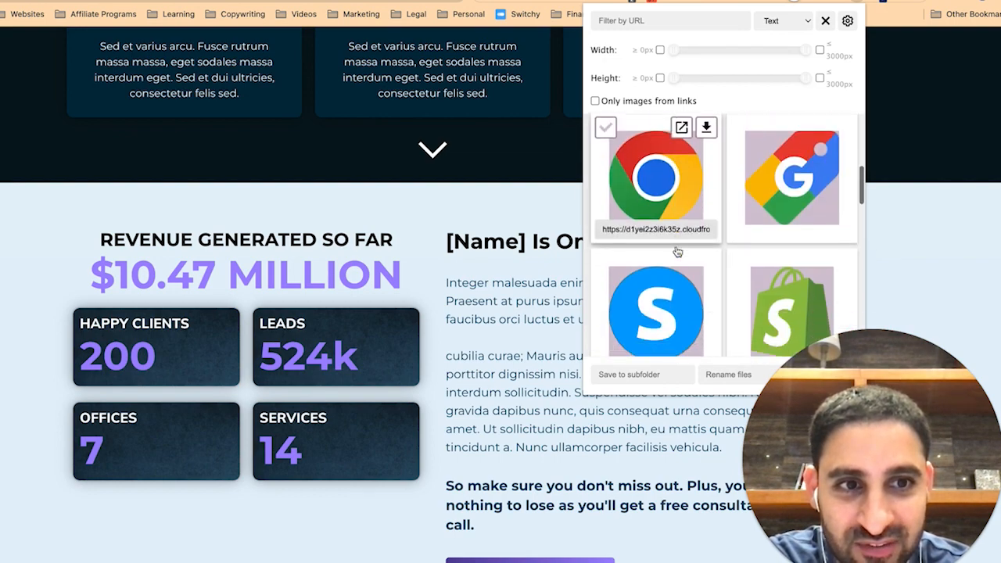
{"action": "scroll", "scroll_direction": "down", "scroll_amount": 3}
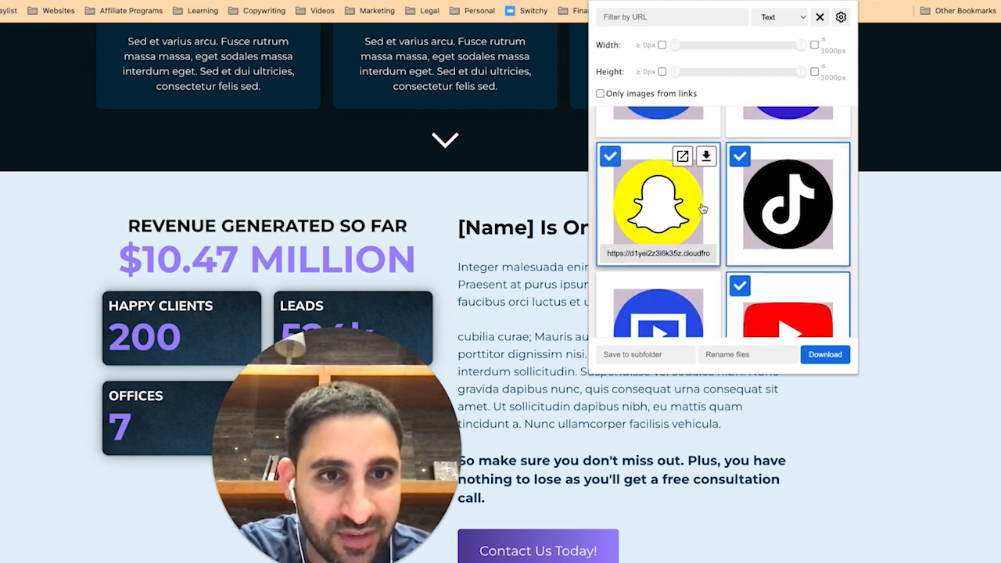
{"action": "scroll", "scroll_direction": "down", "scroll_amount": 3}
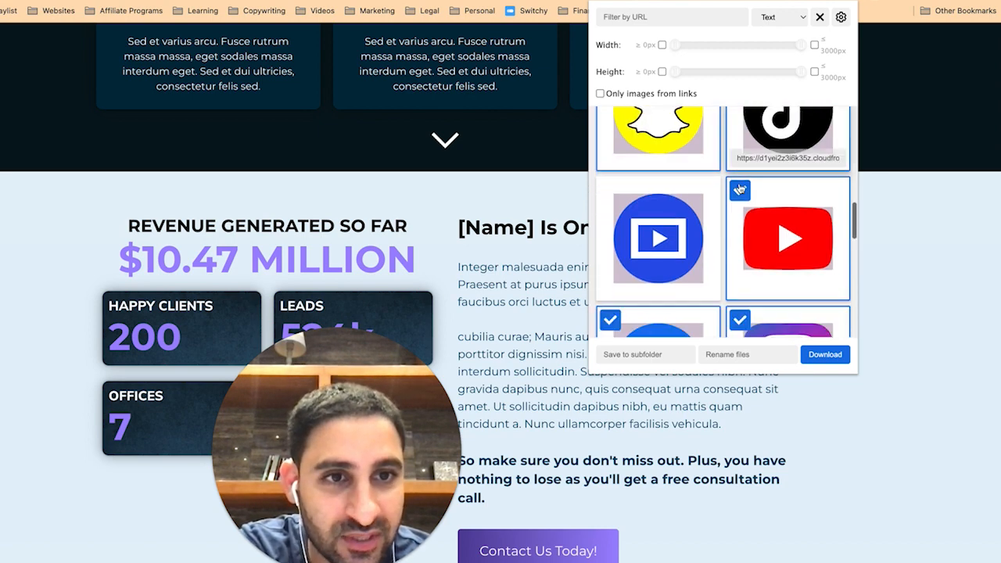
{"action": "scroll", "scroll_direction": "down", "scroll_amount": 3}
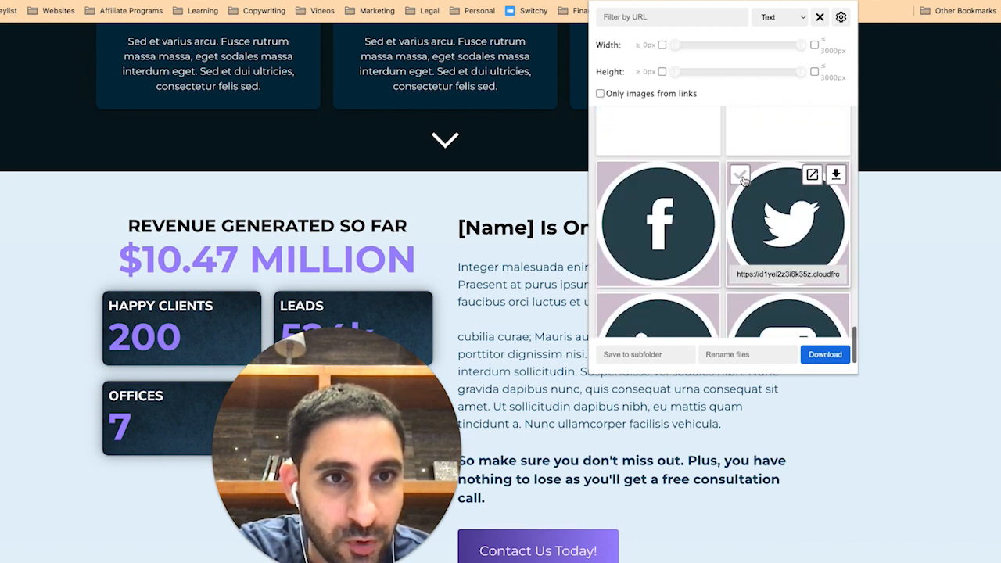
{"action": "scroll", "scroll_direction": "down", "scroll_amount": 3}
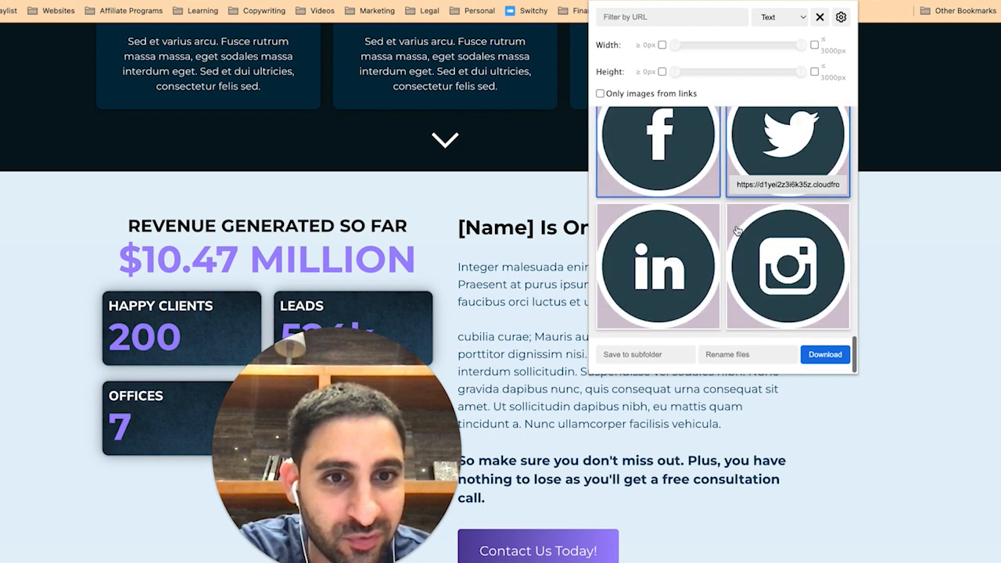
- Mark the LinkedIn and Instagram icons, download them, and return to the template
{"action": "left_click", "coordinate": [739, 219]}
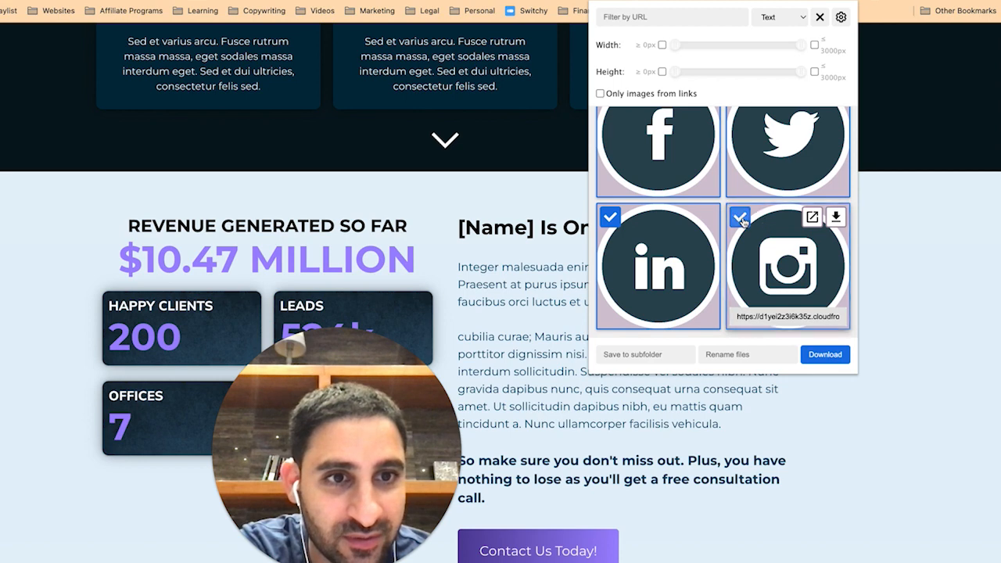
{"action": "left_click", "coordinate": [827, 354]}
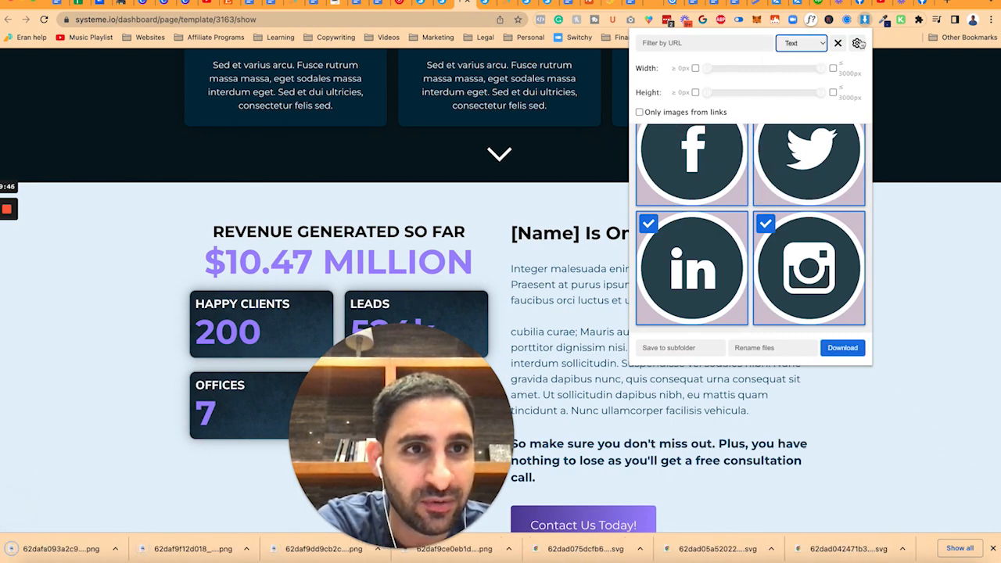
{"action": "left_click", "coordinate": [857, 42]}
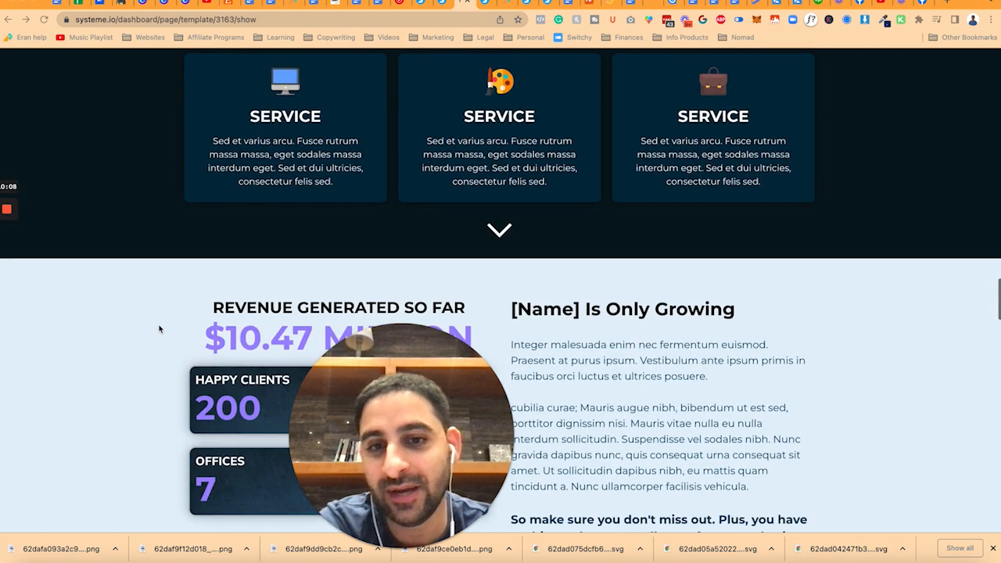
{"action": "scroll", "scroll_direction": "up", "scroll_amount": 3}
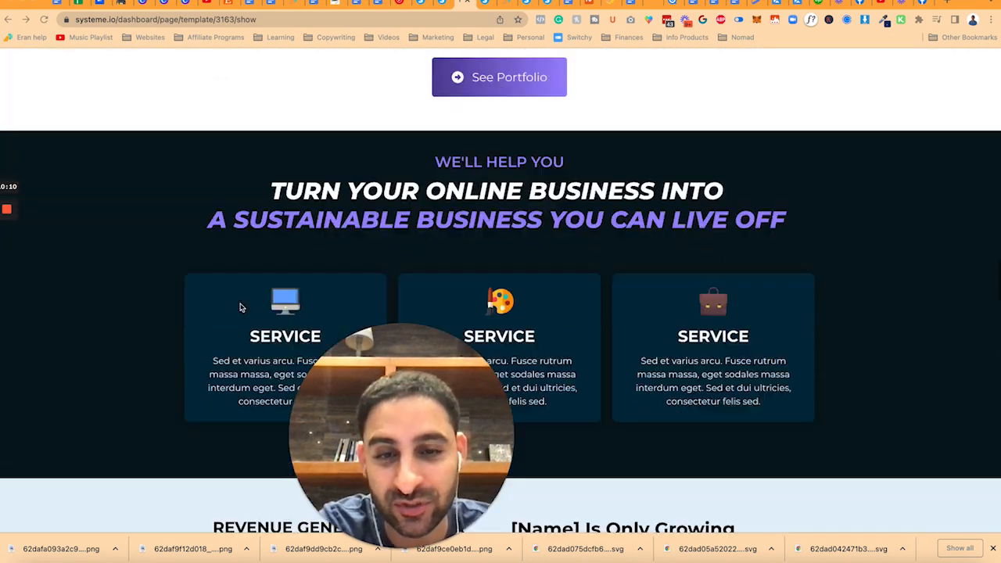
{"action": "scroll", "scroll_direction": "down", "scroll_amount": 3}
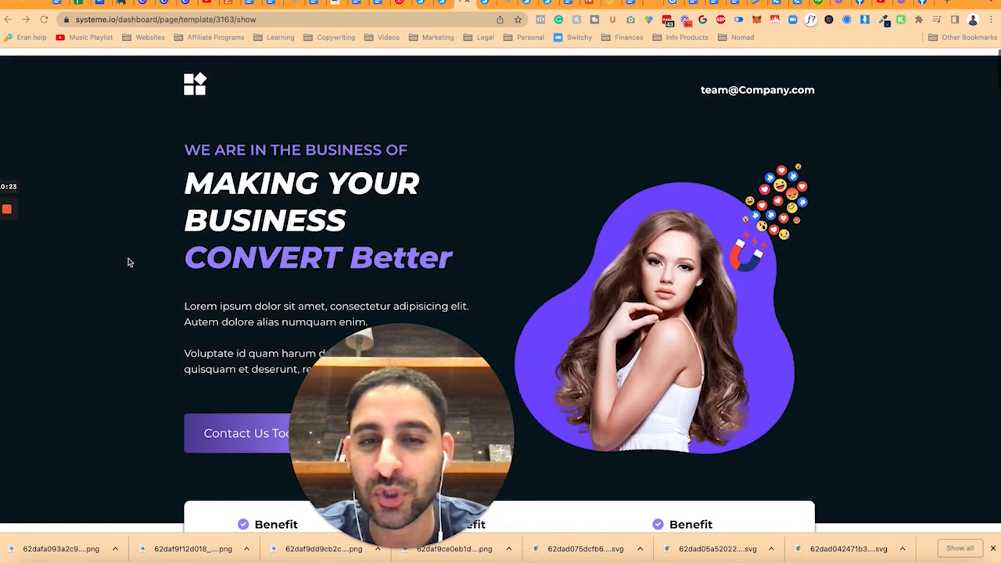
{"action": "scroll", "scroll_direction": "down", "scroll_amount": 3}
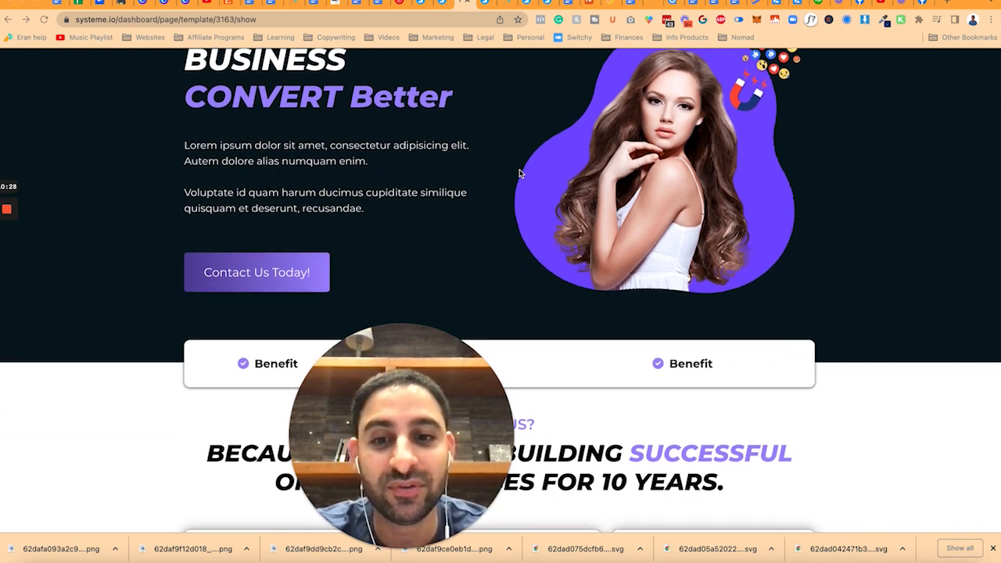
{"action": "scroll", "scroll_direction": "down", "scroll_amount": 3}
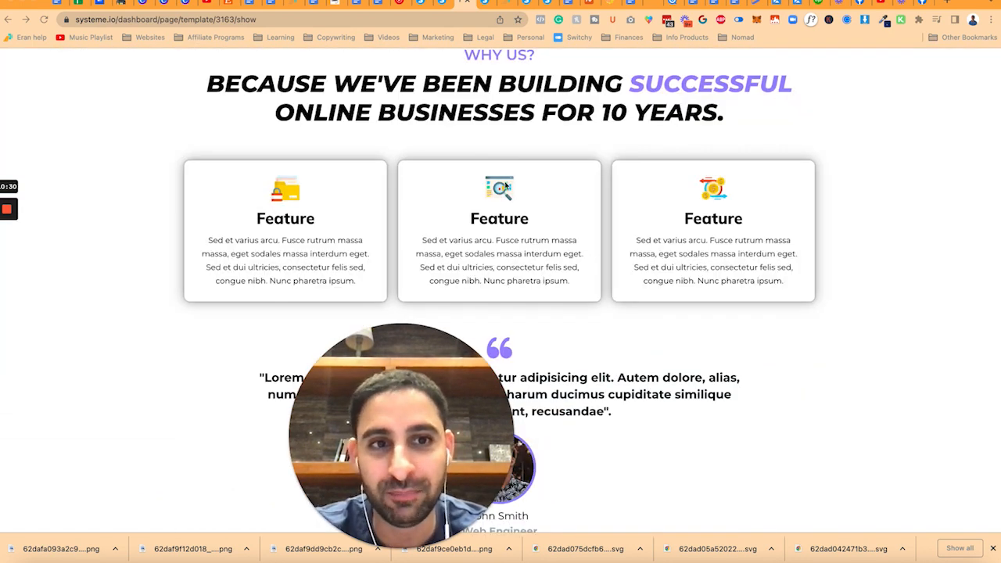
{"action": "scroll", "scroll_direction": "up", "scroll_amount": 3}
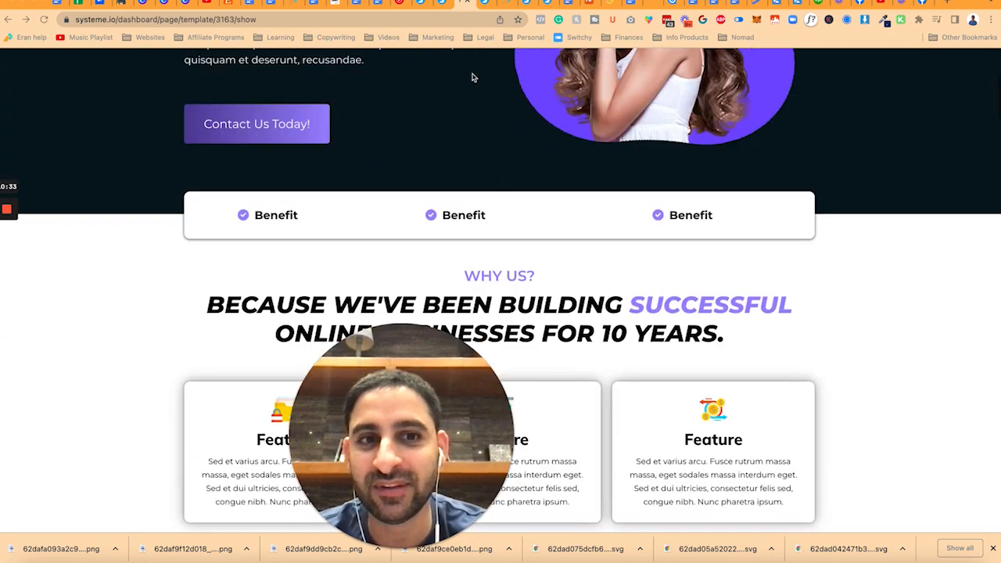
{"action": "scroll", "scroll_direction": "up", "scroll_amount": 3}
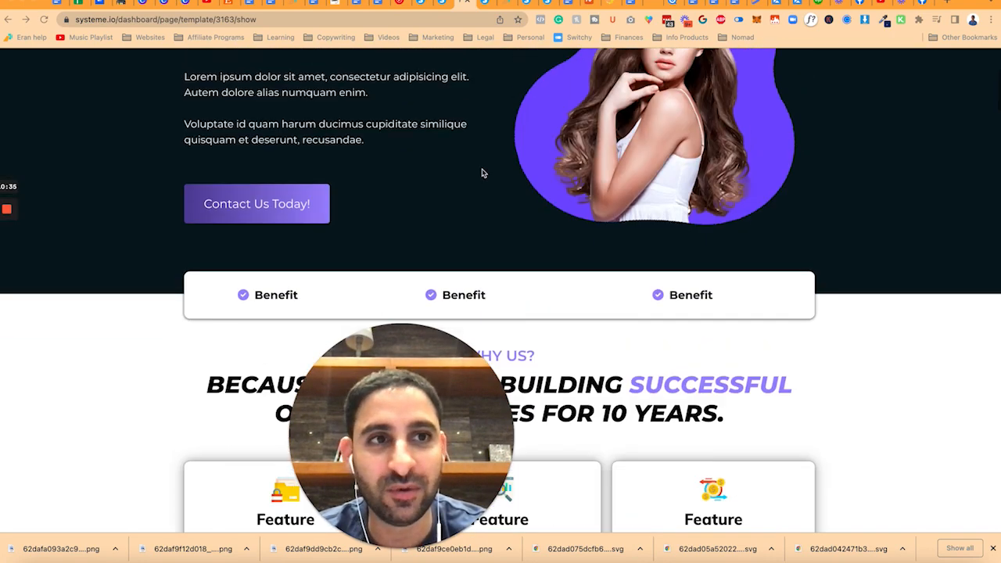
{"action": "scroll", "scroll_direction": "up", "scroll_amount": 3}
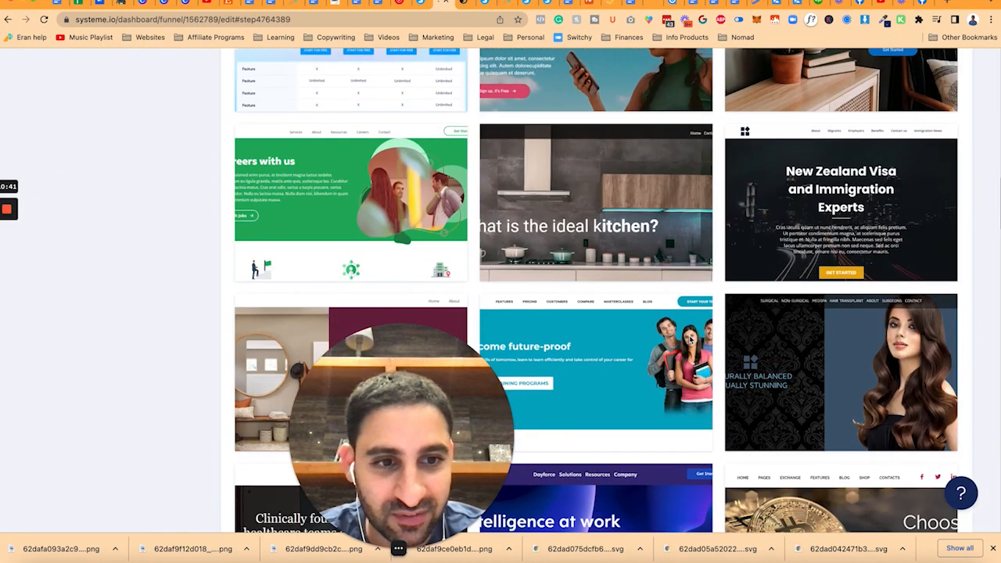
- Scroll through the previewed template's business-help and product summary sections
{"action": "scroll", "scroll_direction": "down", "scroll_amount": 3}
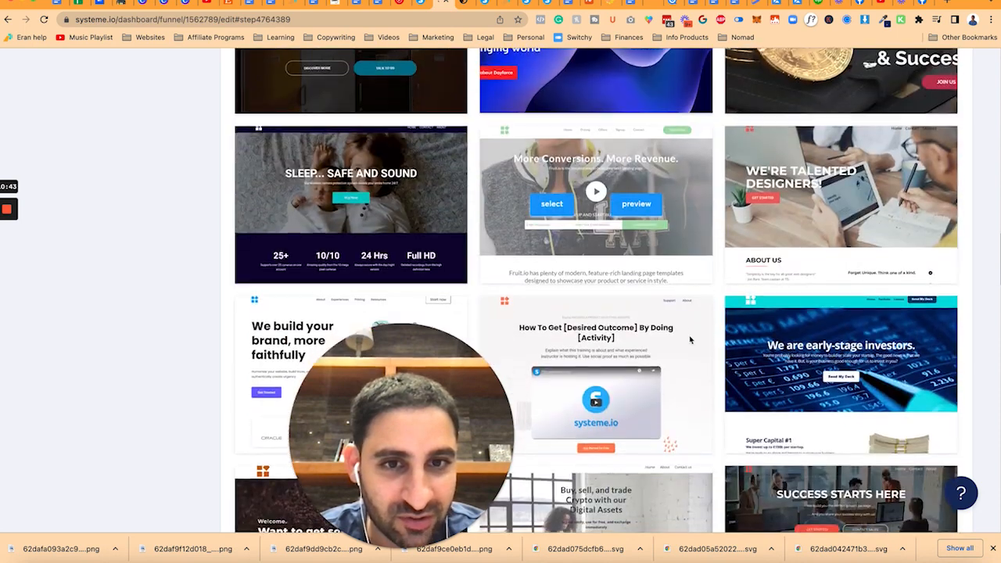
{"action": "scroll", "scroll_direction": "down", "scroll_amount": 3}
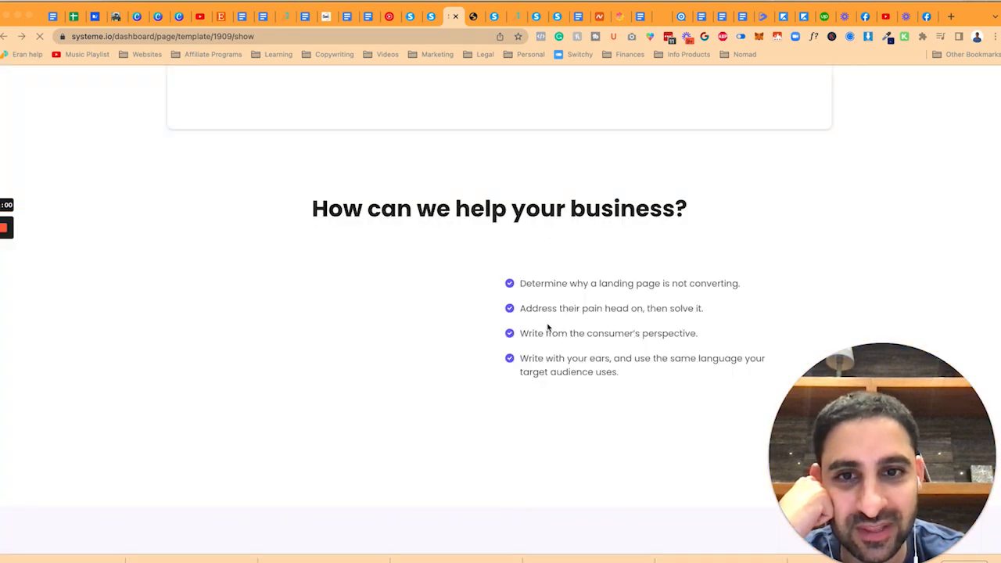
{"action": "scroll", "scroll_direction": "down", "scroll_amount": 3}
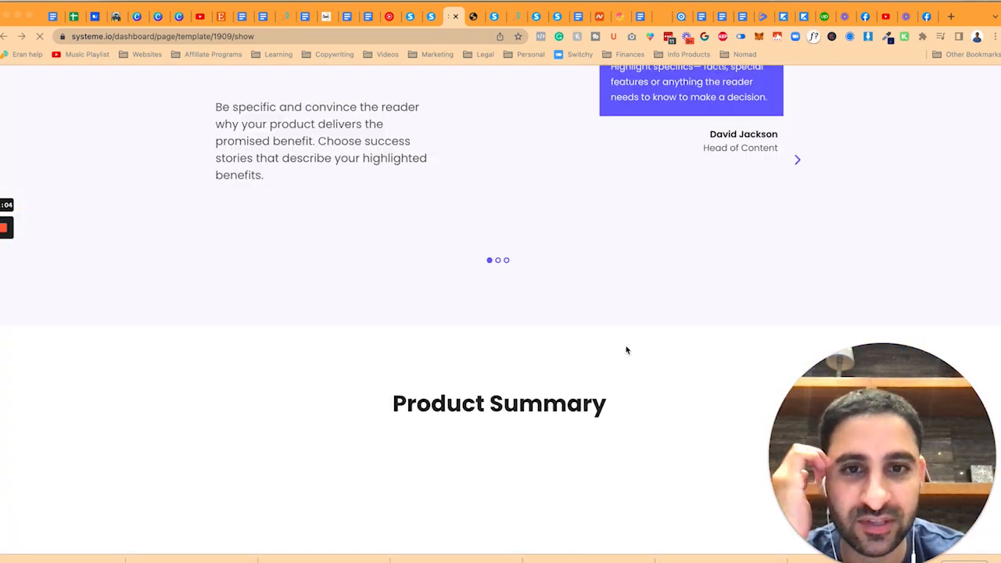
{"action": "scroll", "scroll_direction": "down", "scroll_amount": 3}
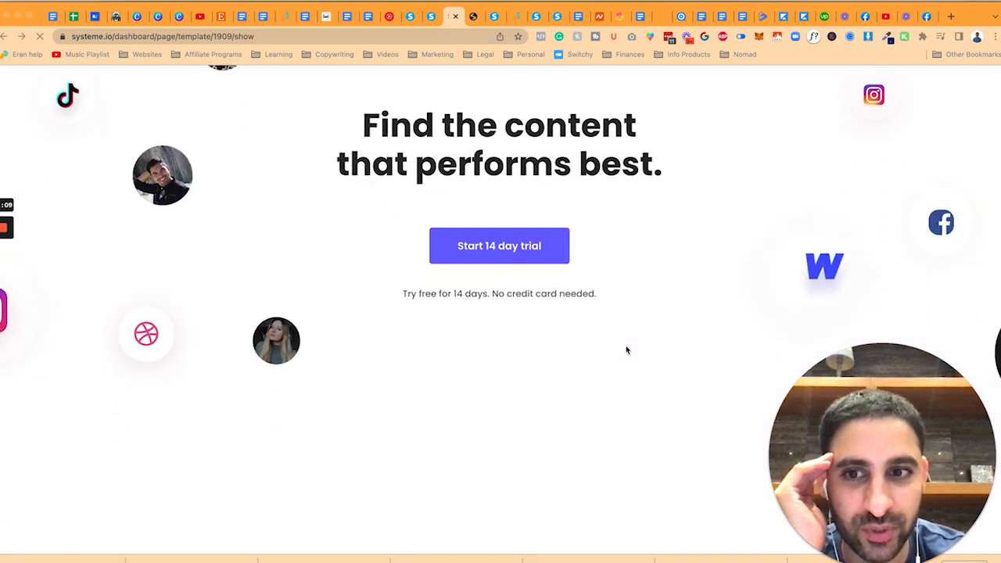
{"action": "scroll", "scroll_direction": "down", "scroll_amount": 3}
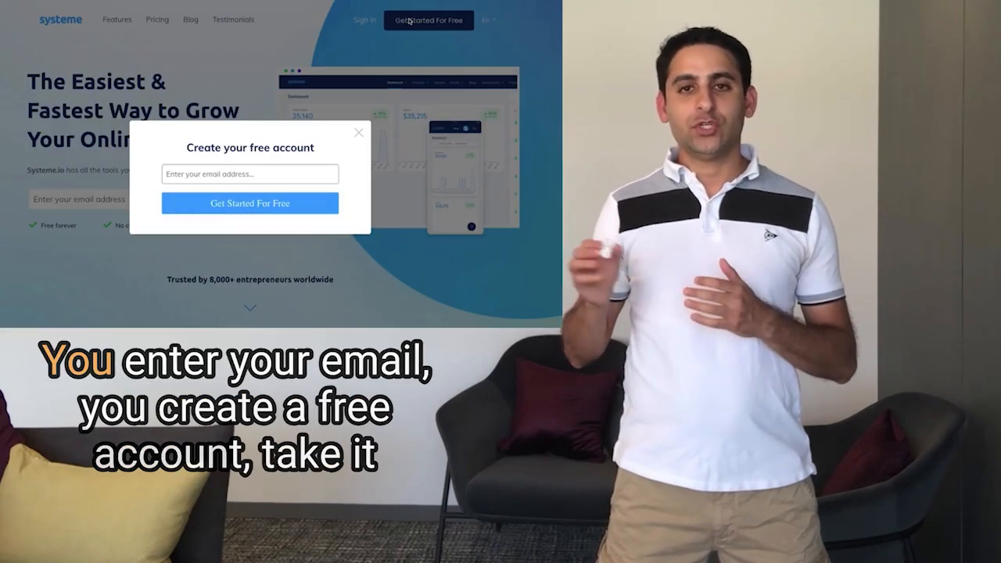
{"action": "left_click", "coordinate": [250, 174]}
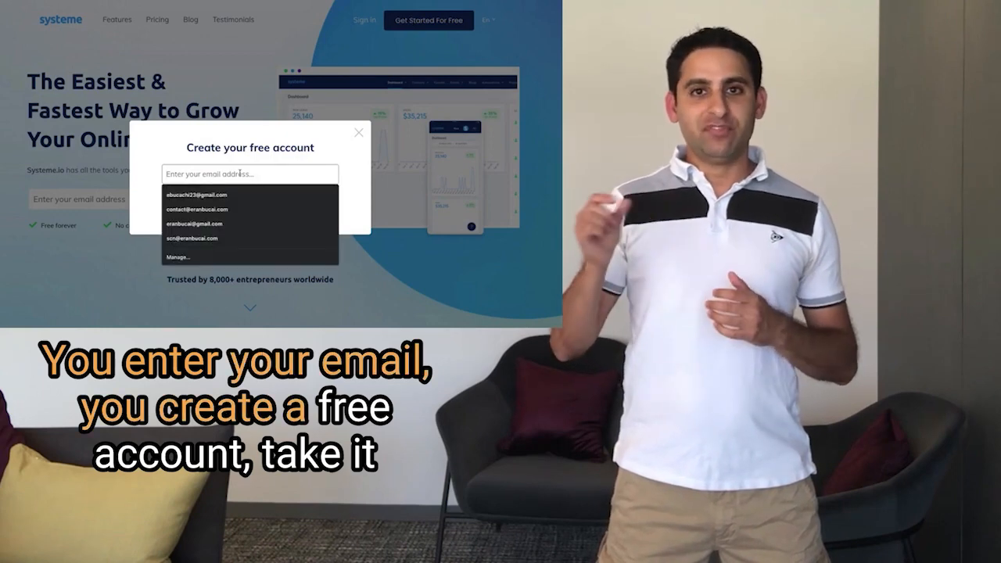
{"action": "type", "text": "funnel"}
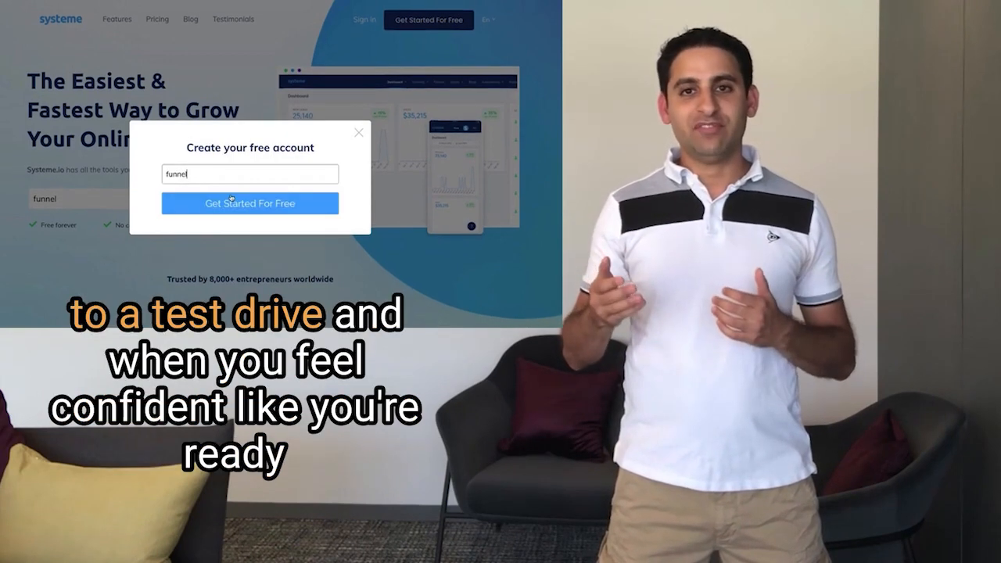
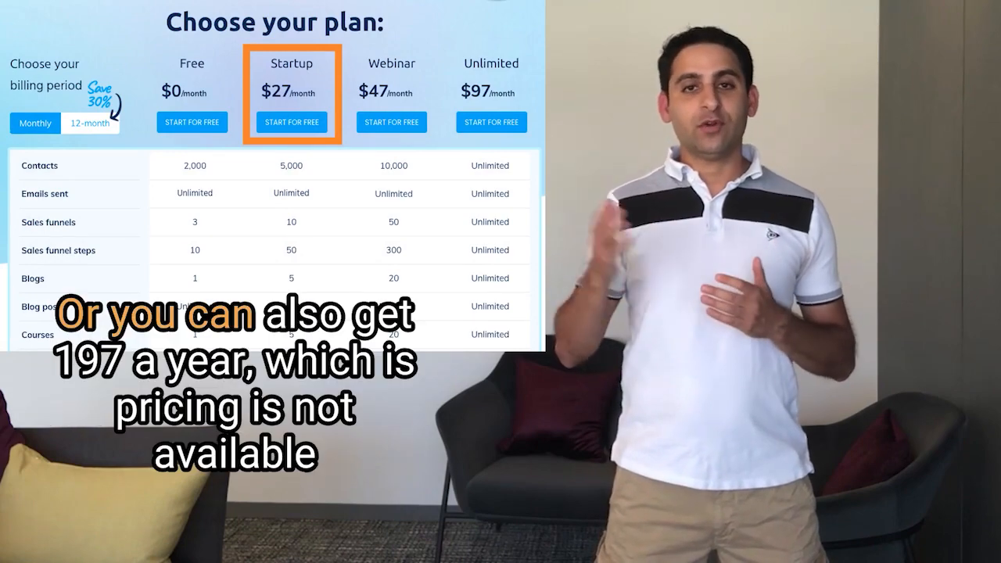
{"action": "scroll", "scroll_direction": "down", "scroll_amount": 3}
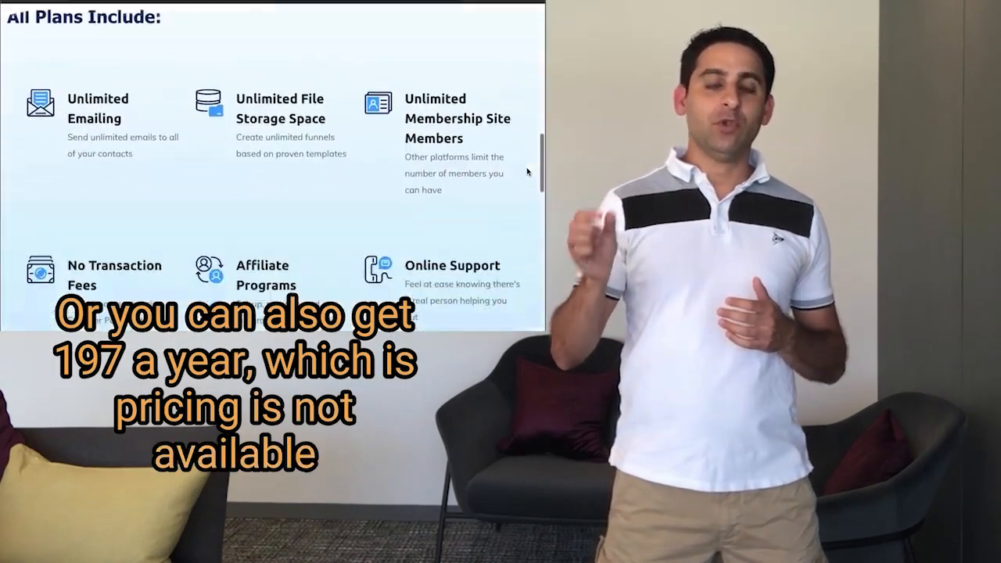
{"action": "scroll", "scroll_direction": "down", "scroll_amount": 3}
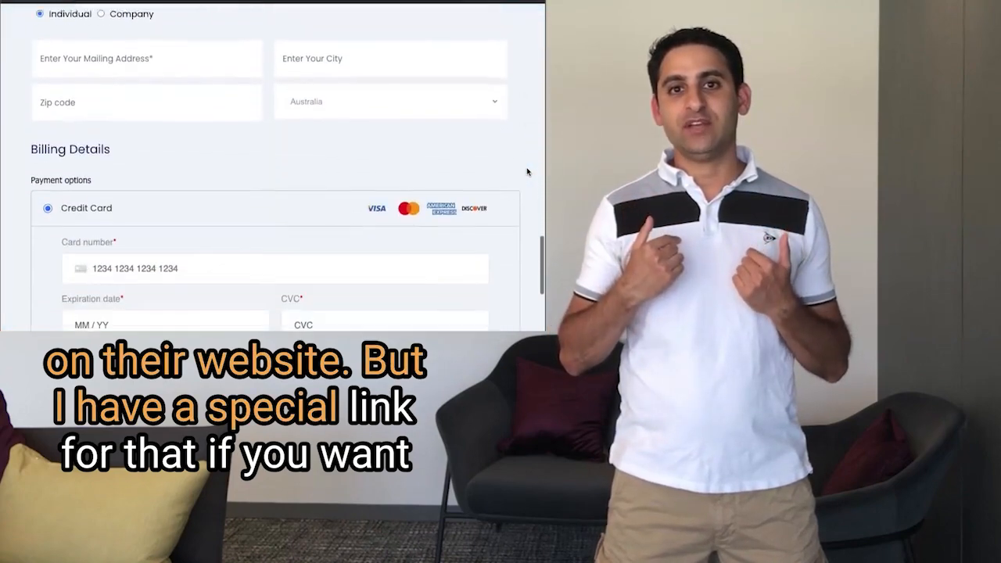